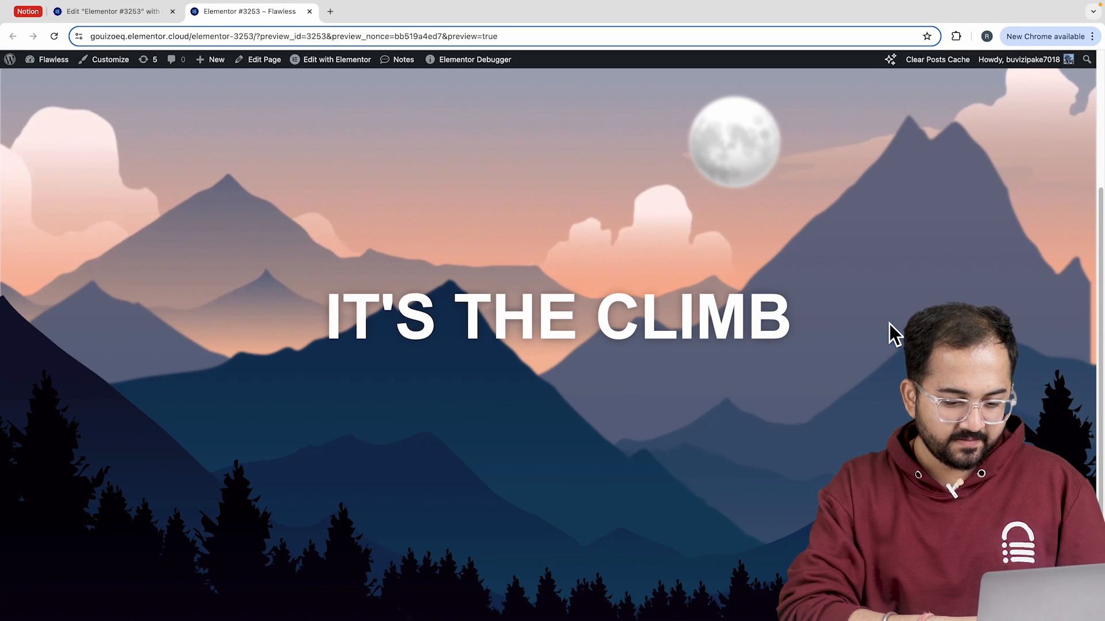
# Step: From the WordPress dashboard, create a new page and open it in Elementor
pyautogui.scroll(-3)
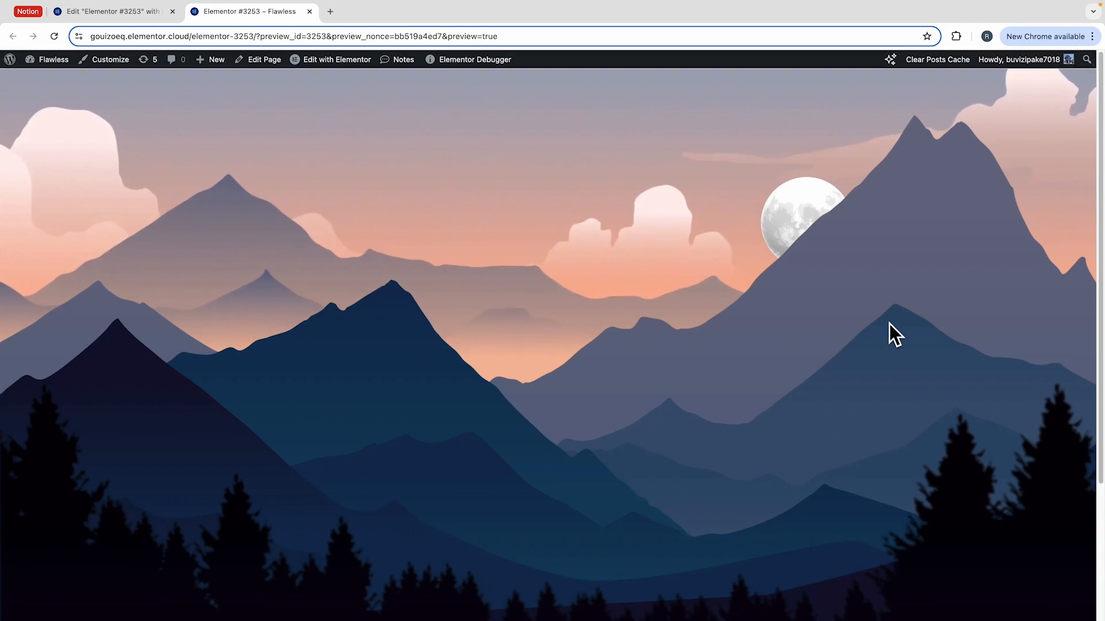
pyautogui.scroll(-3)
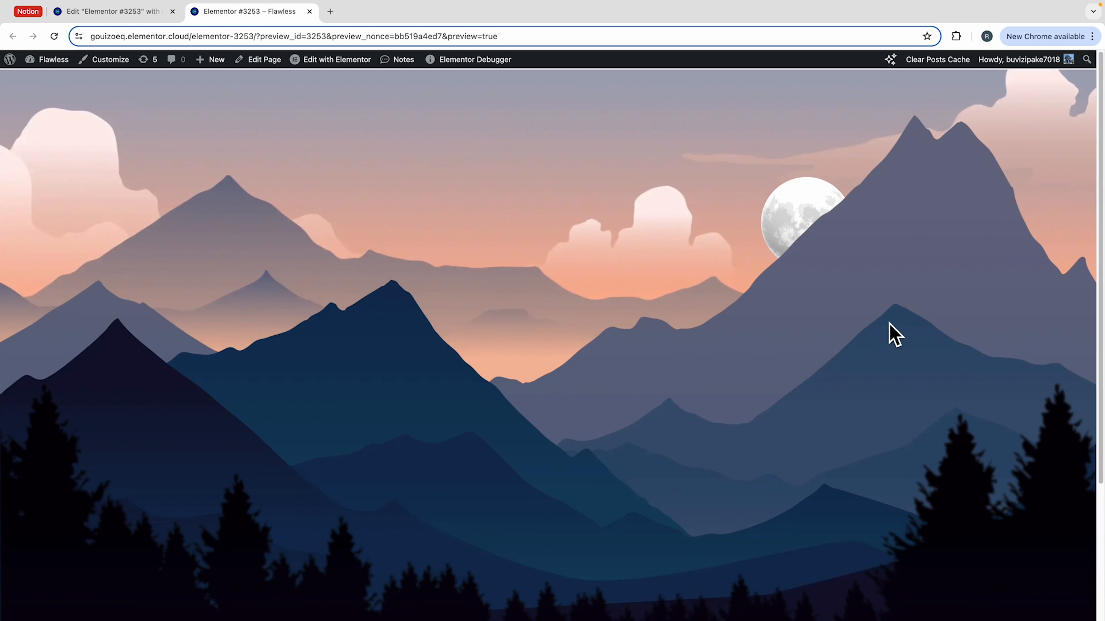
pyautogui.scroll(-3)
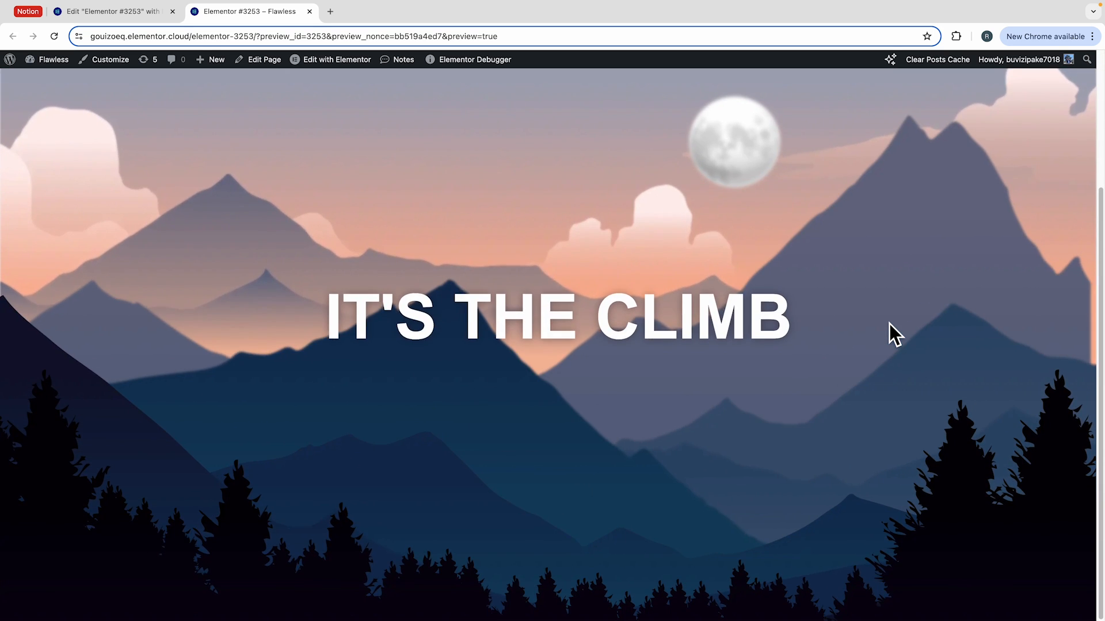
pyautogui.scroll(-3)
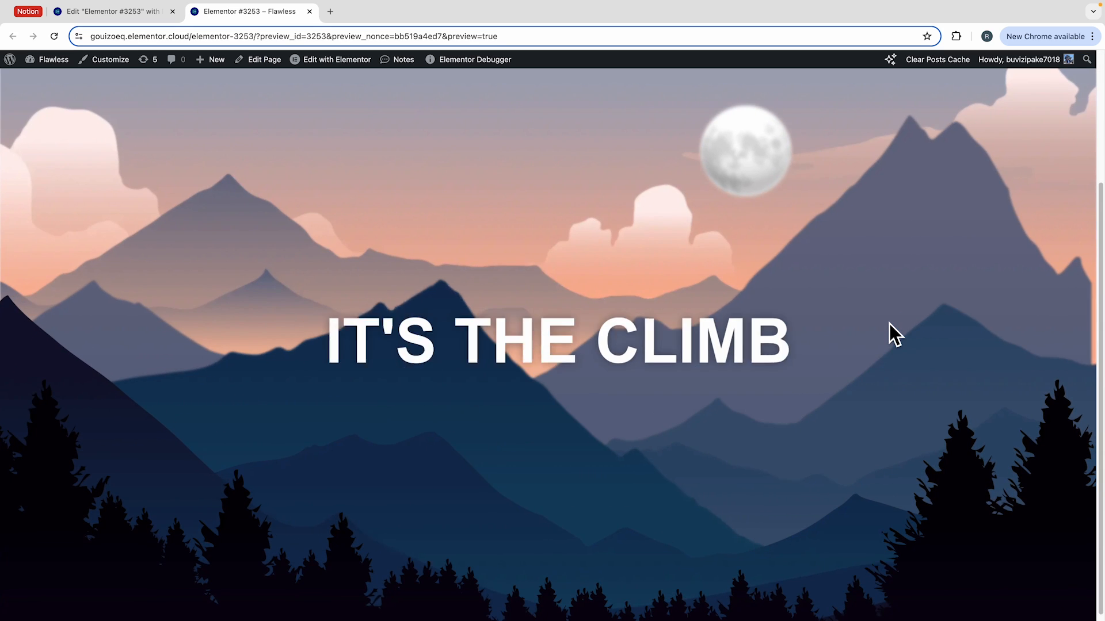
pyautogui.scroll(-3)
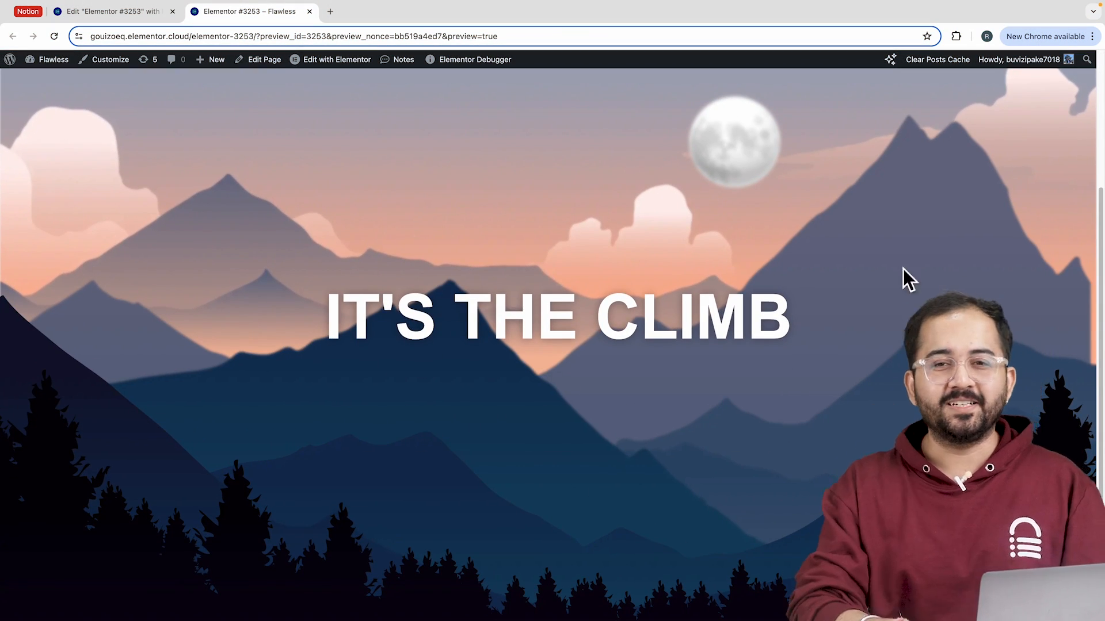
pyautogui.click(349, 11)
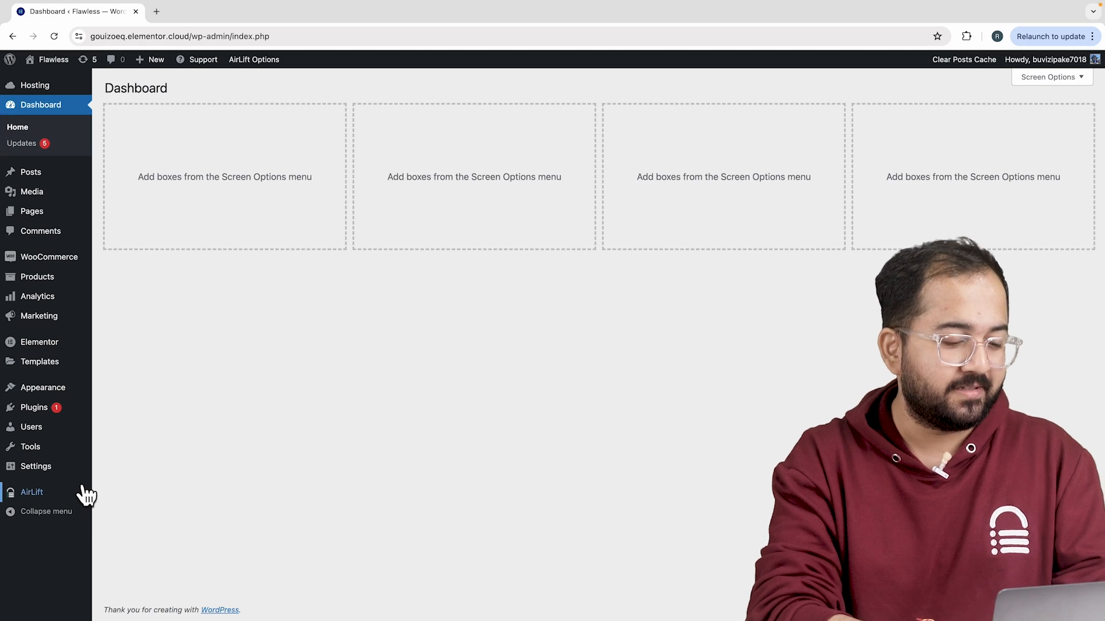
pyautogui.click(31, 491)
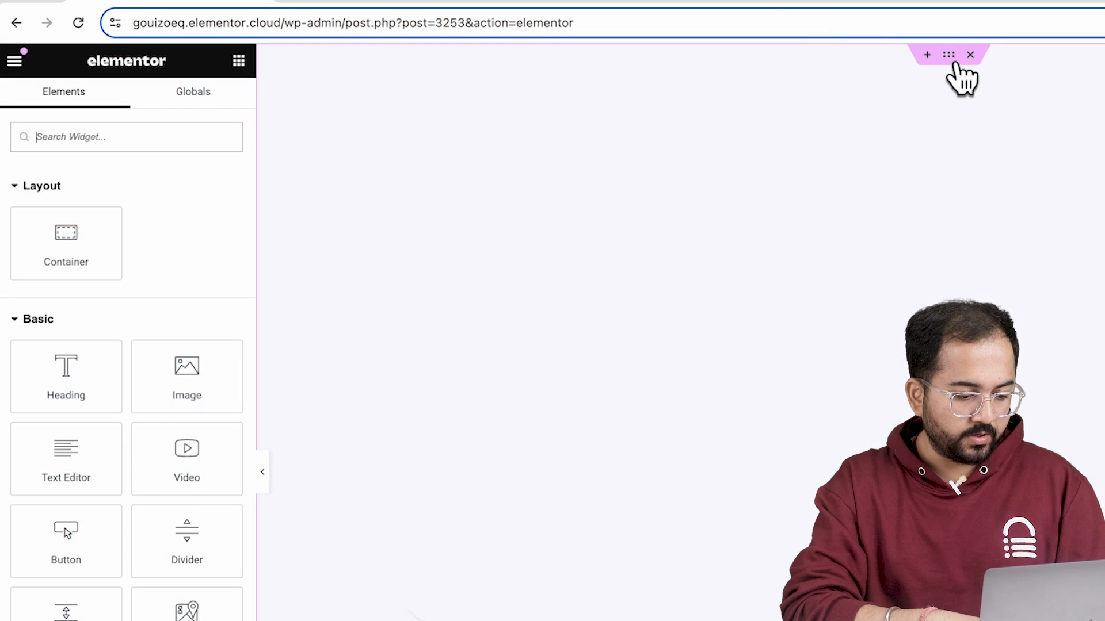
# Step: Set the container background to Center Center, Cover, Fixed attachment and No-repeat
pyautogui.click(947, 54)
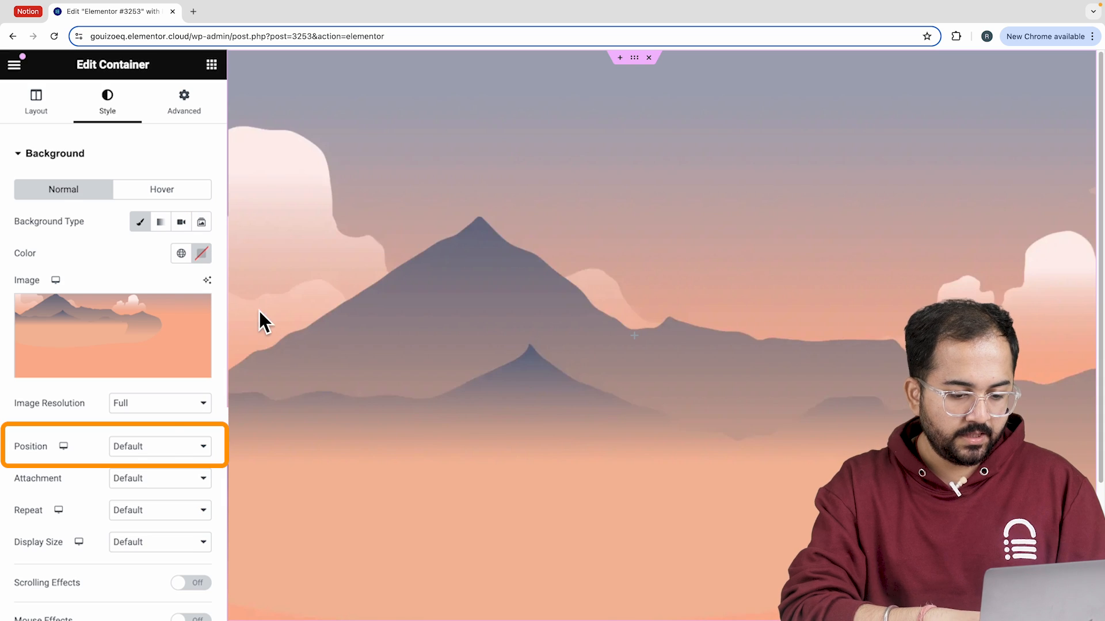
pyautogui.click(158, 447)
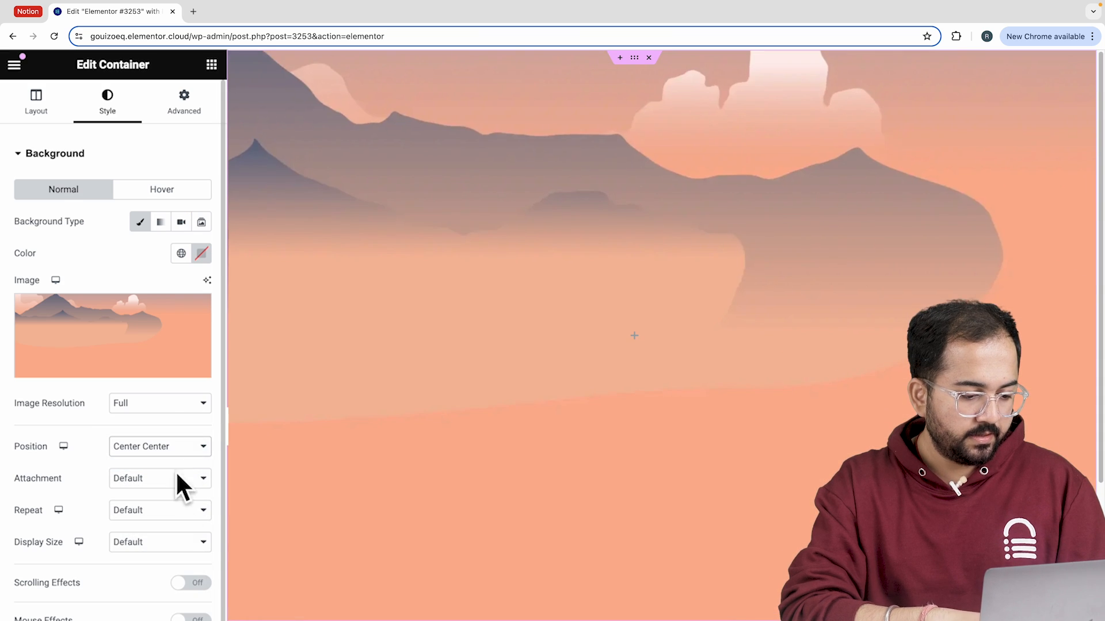
pyautogui.click(159, 542)
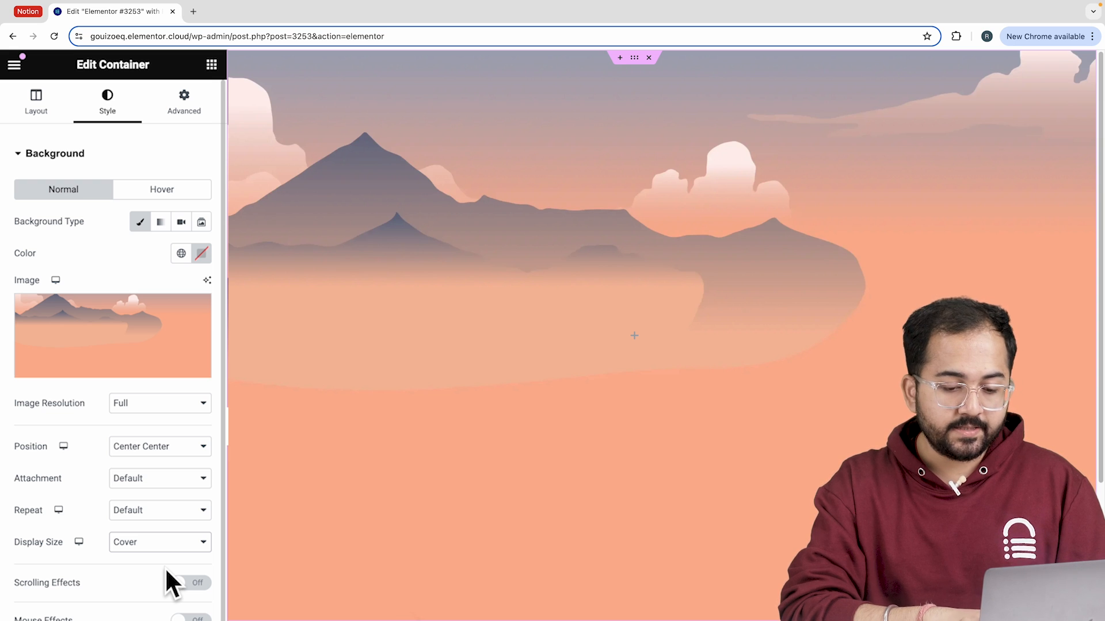
pyautogui.click(159, 478)
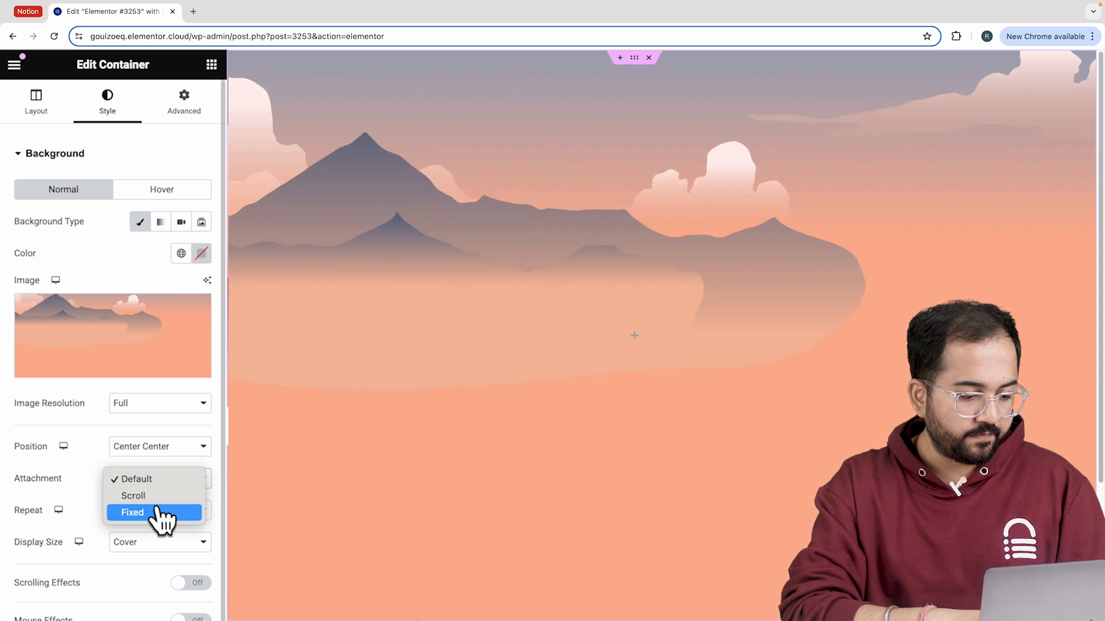
pyautogui.click(133, 512)
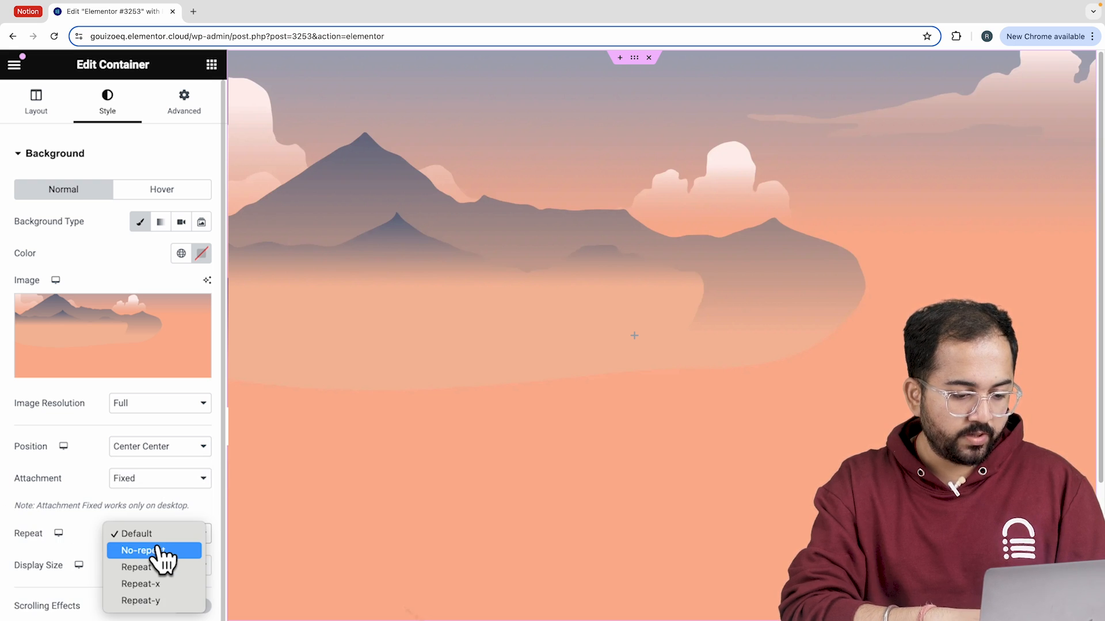
pyautogui.click(139, 550)
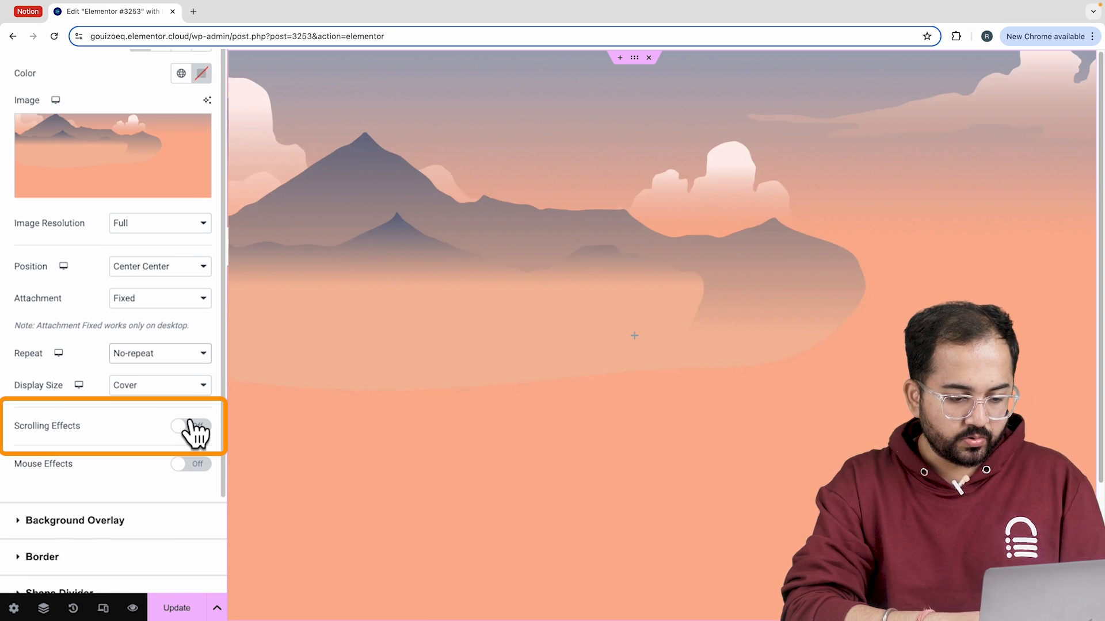
# Step: Enable Scrolling Effects on the container with a Blur effect and a fade direction
pyautogui.click(190, 426)
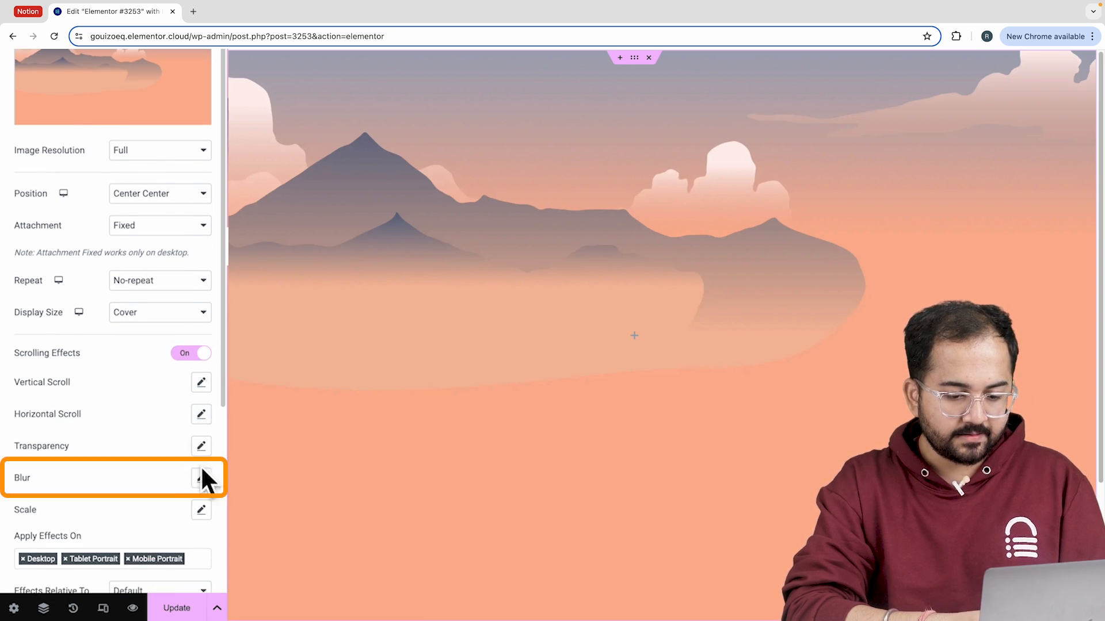
pyautogui.click(201, 478)
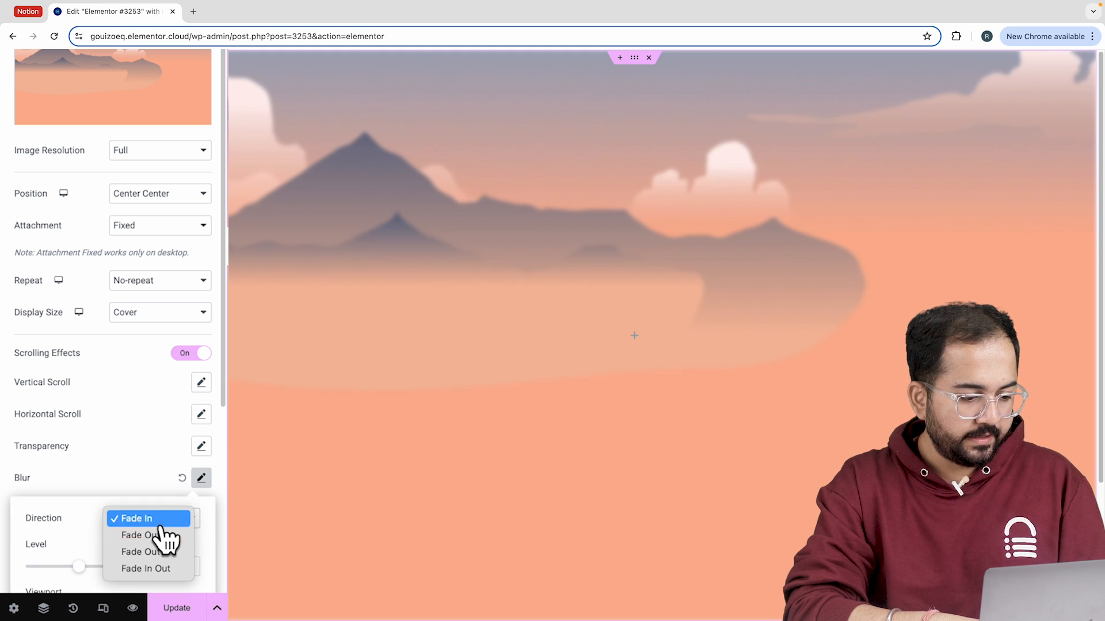
pyautogui.click(137, 535)
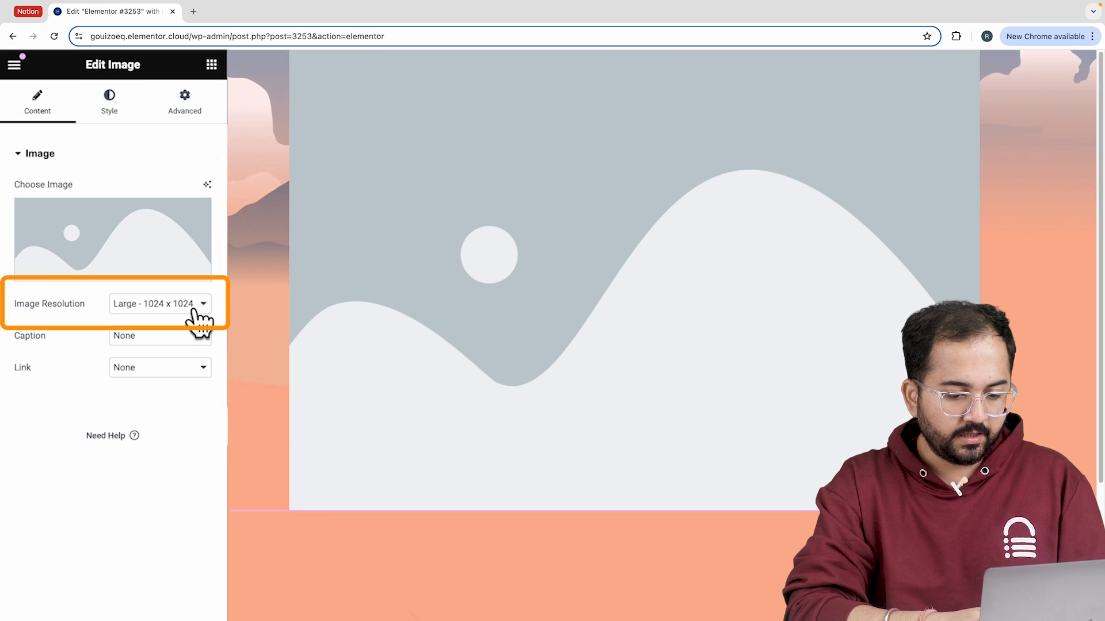
# Step: Set the image widget's Image Resolution to Full and review its Advanced settings
pyautogui.click(159, 304)
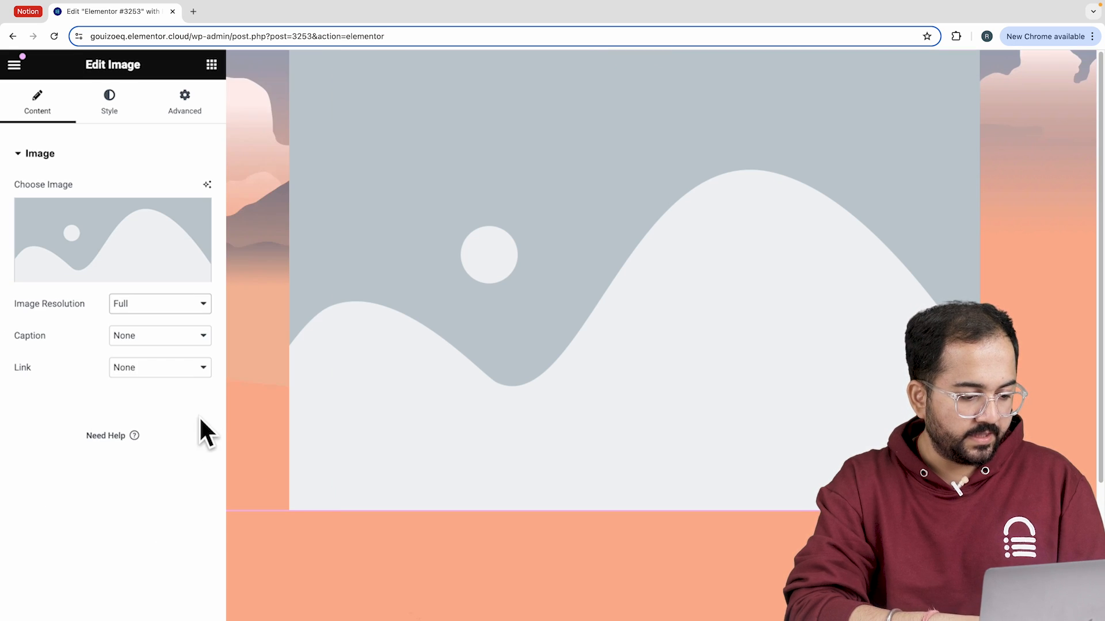
pyautogui.click(184, 101)
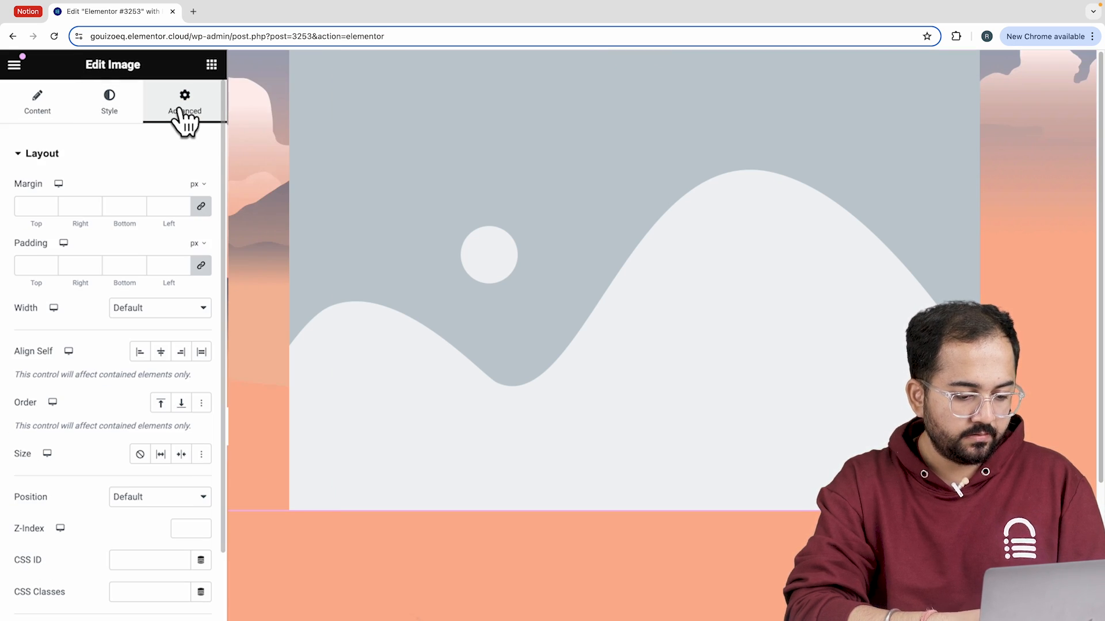
pyautogui.click(158, 497)
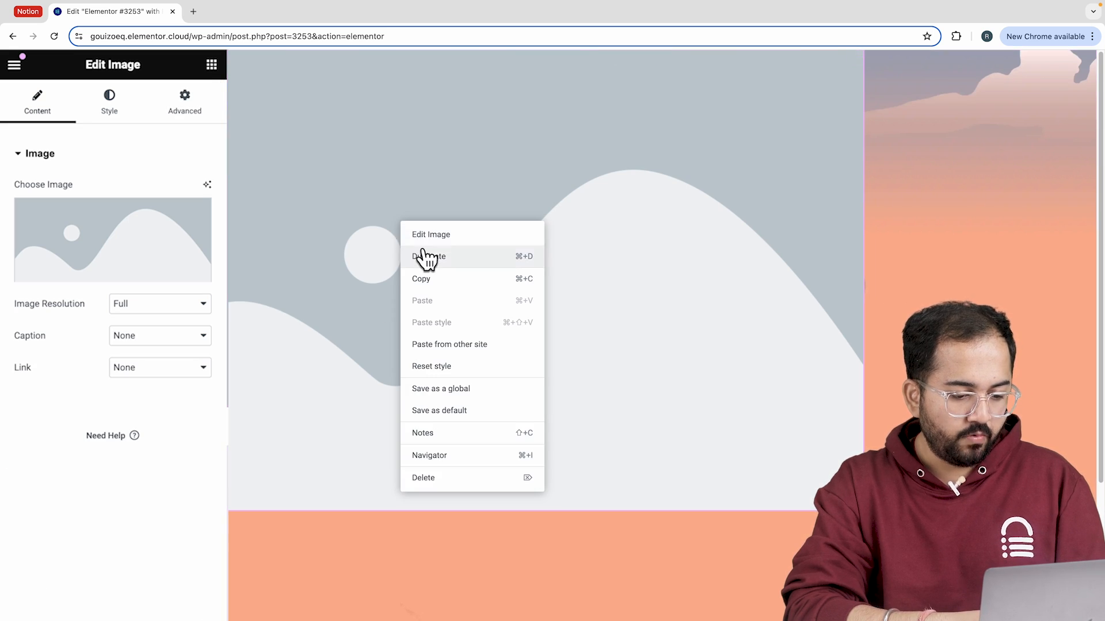
# Step: Duplicate the image to five copies and swap the last one for the dark mountain layer
pyautogui.click(428, 456)
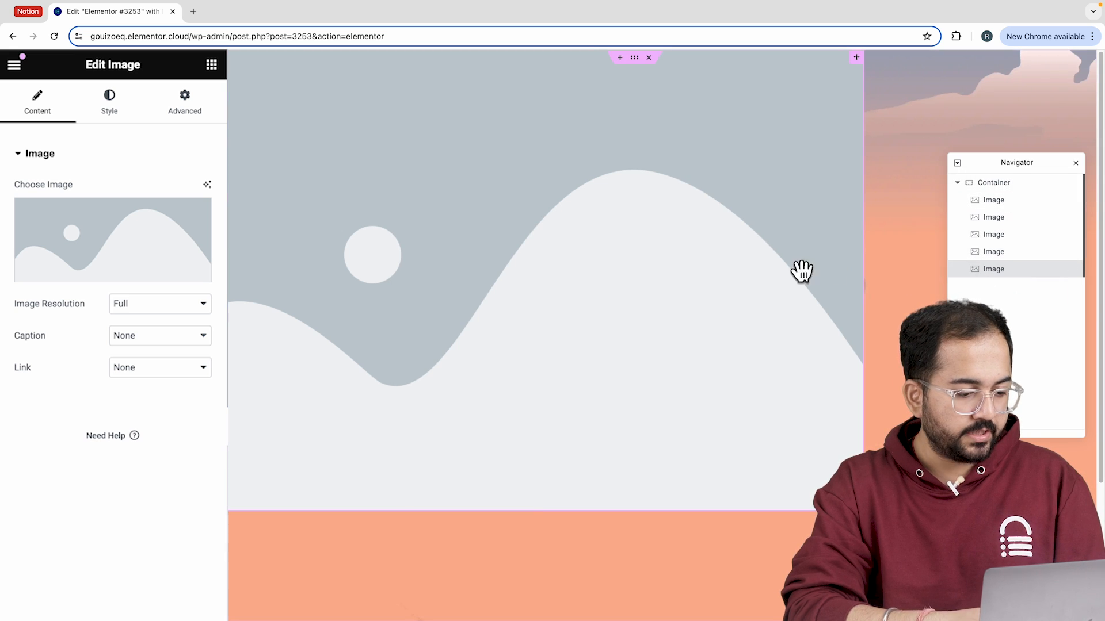
pyautogui.click(111, 239)
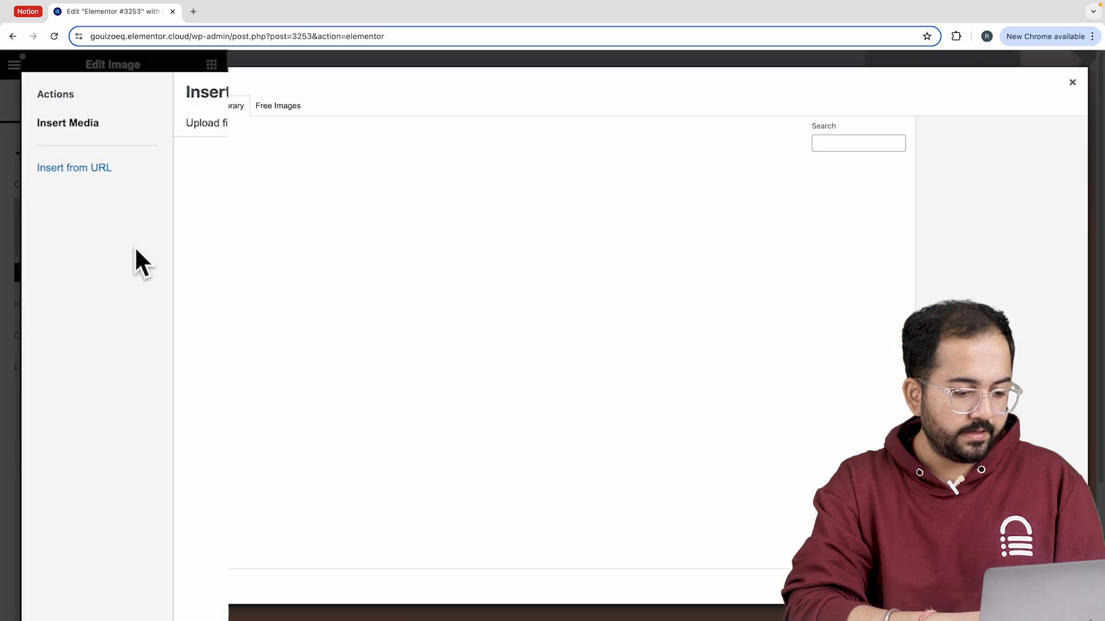
pyautogui.click(1071, 83)
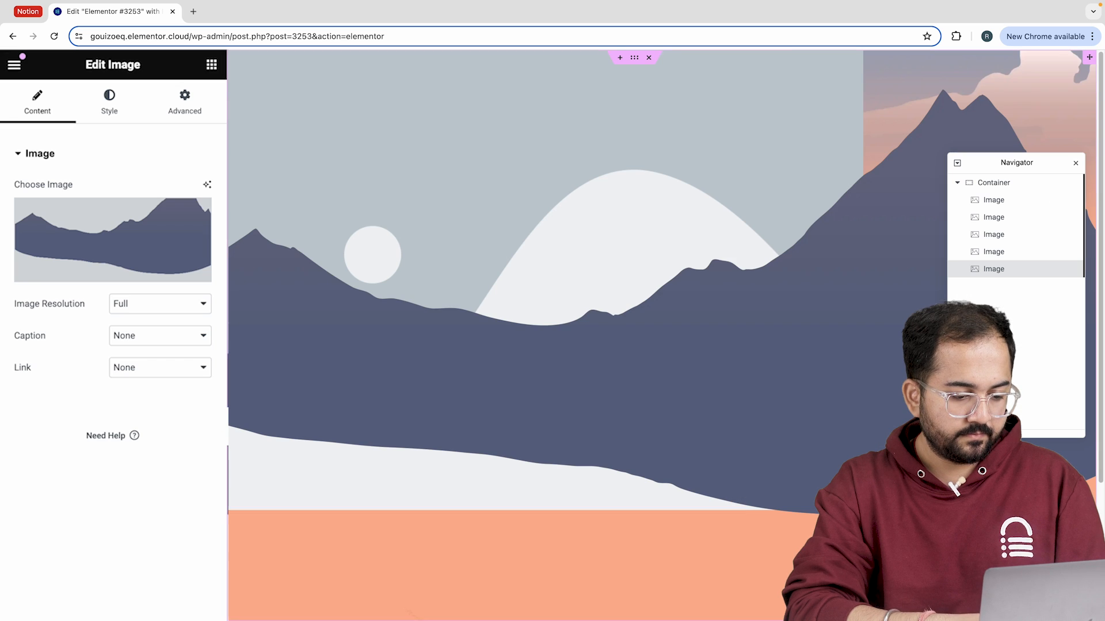
pyautogui.click(184, 101)
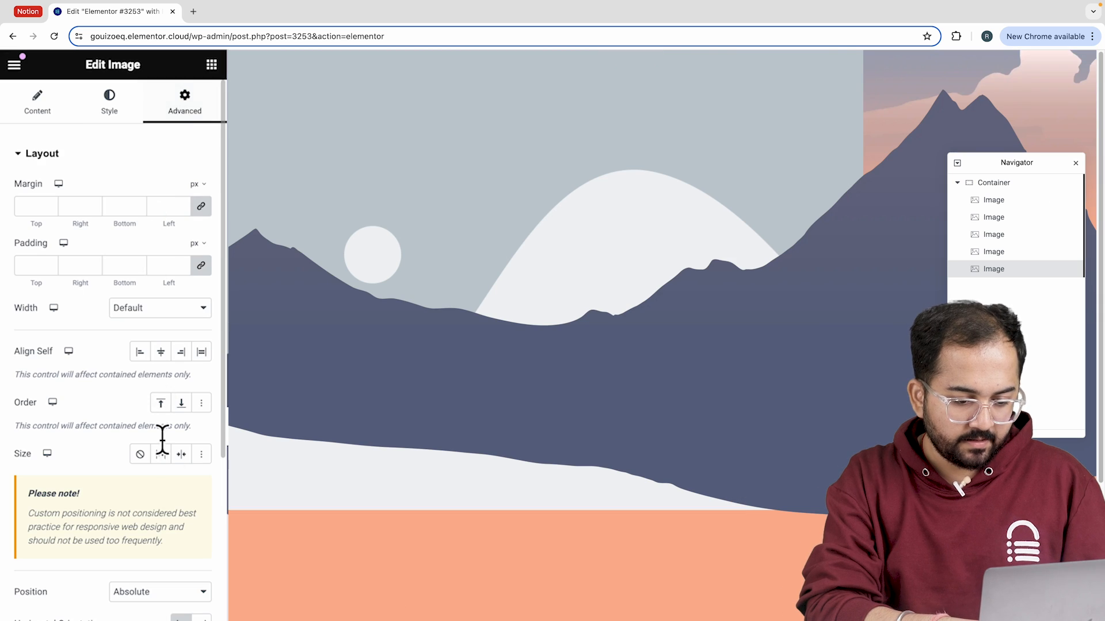
# Step: Give the dark mountains scrolling effects, Sticky Bottom and Slide In Up entrance, named Background Mountains
pyautogui.scroll(-3)
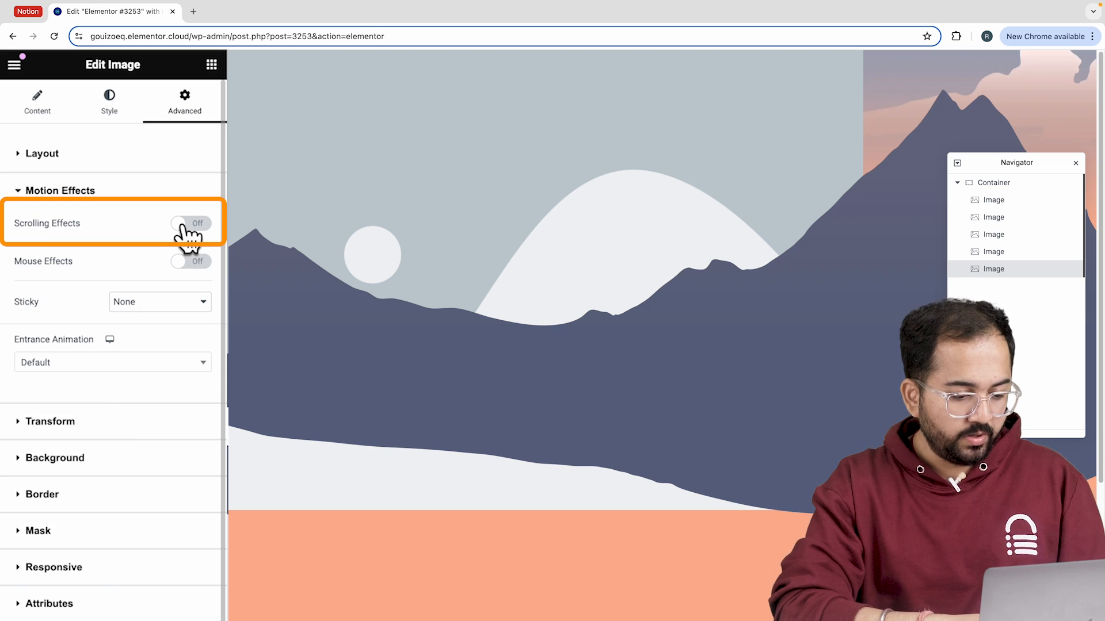
pyautogui.click(190, 223)
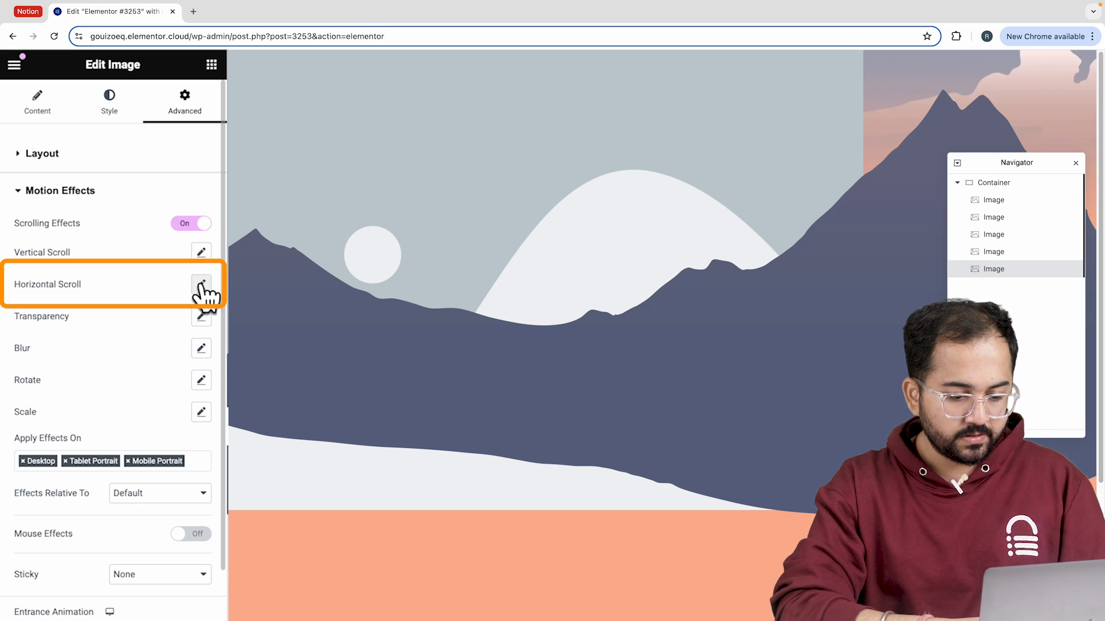
pyautogui.click(201, 284)
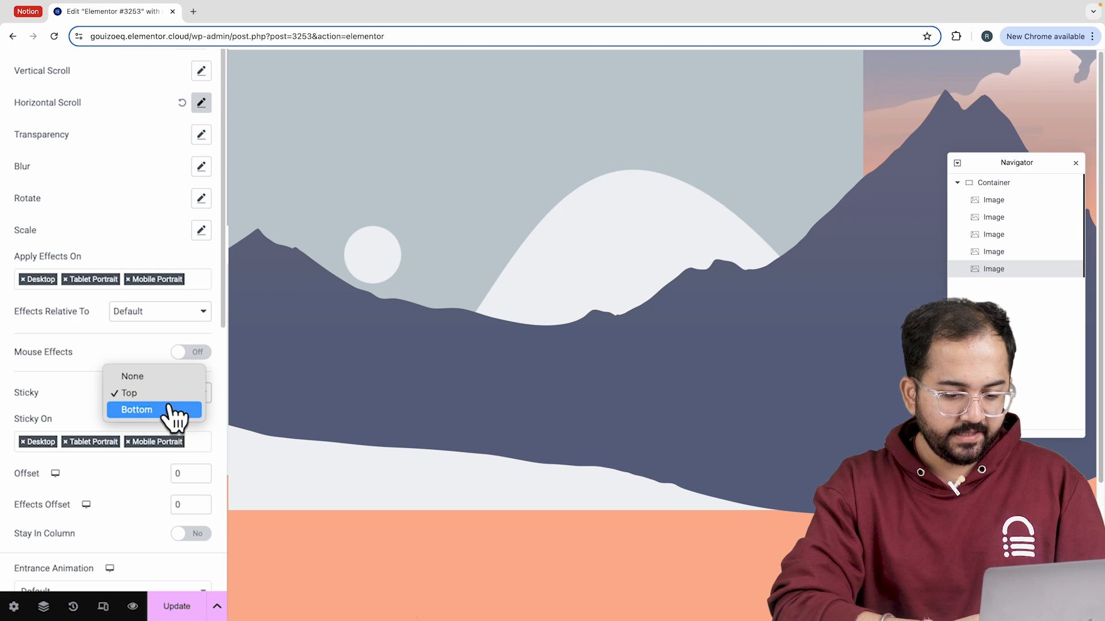
pyautogui.click(136, 410)
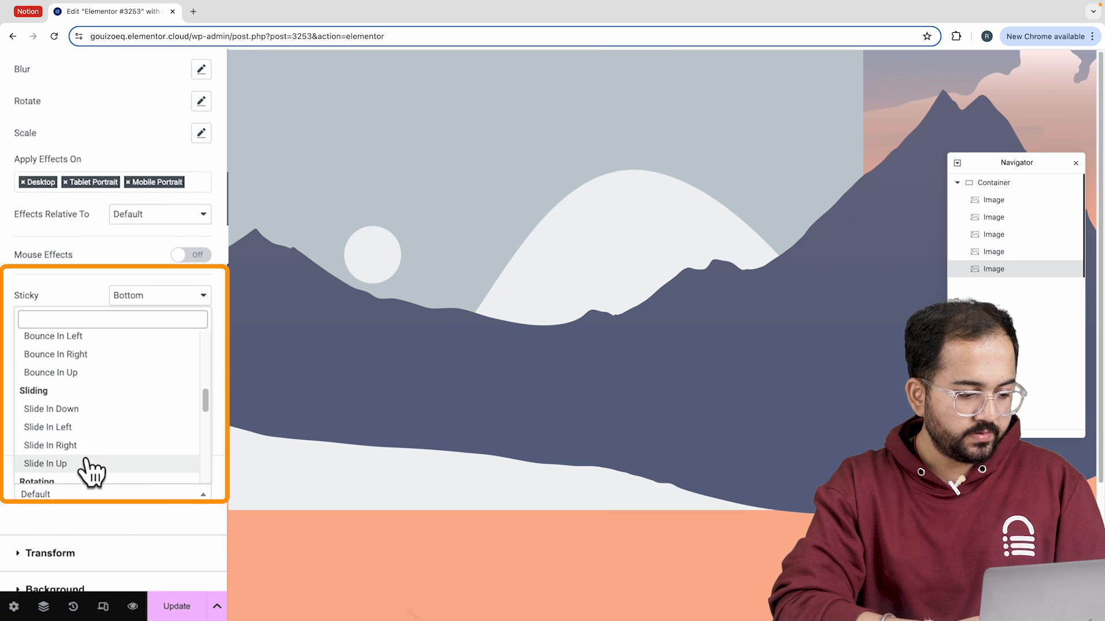
pyautogui.click(45, 464)
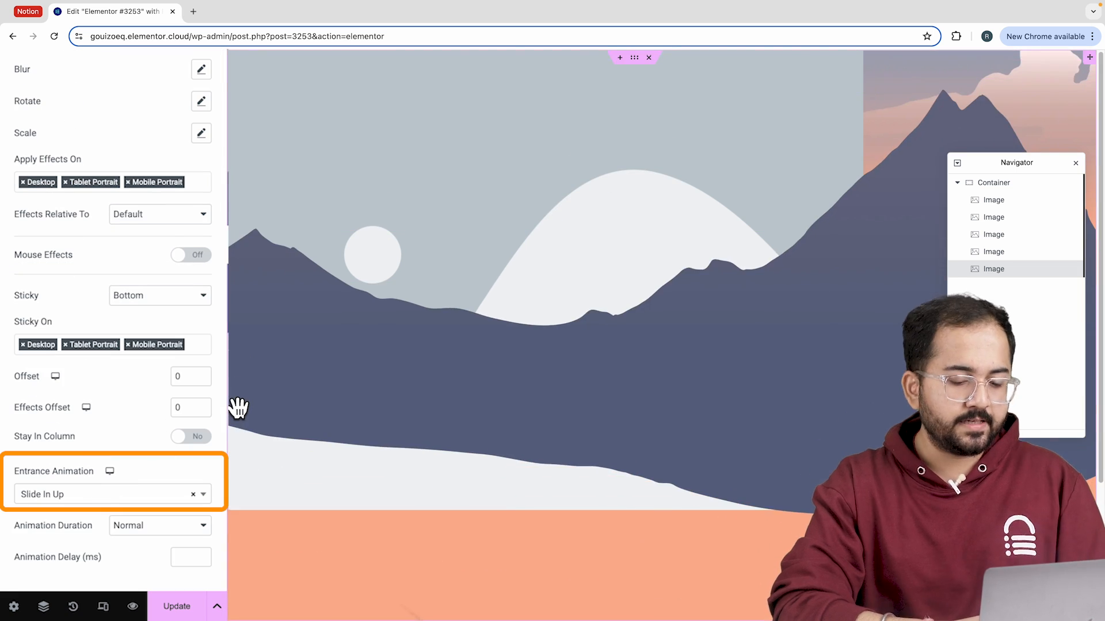
pyautogui.scroll(3)
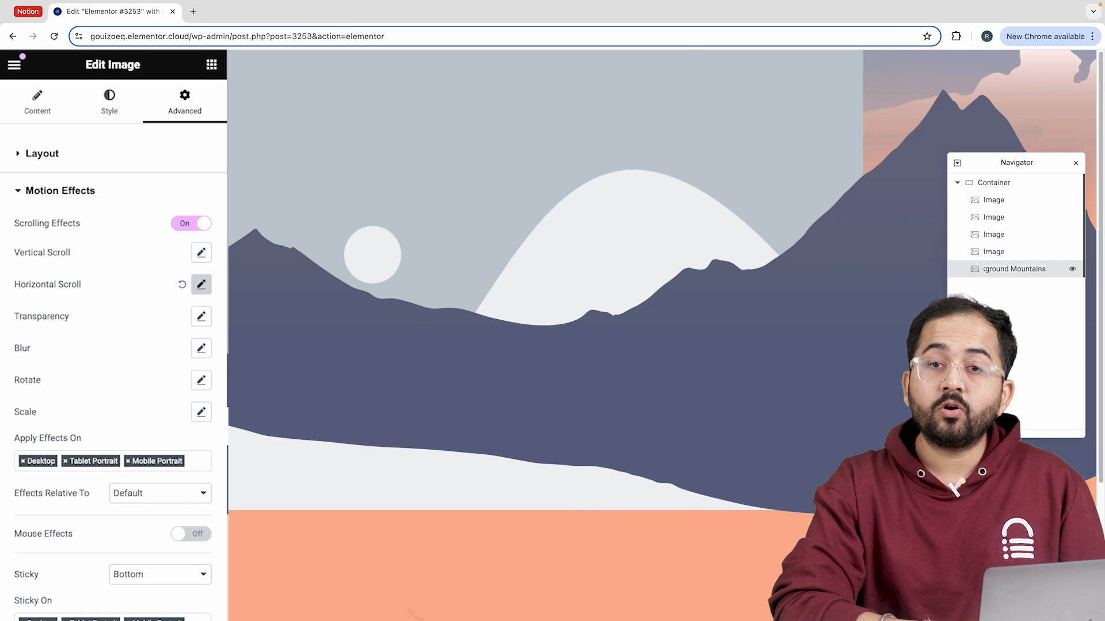
# Step: Set the fourth image to the middle mountains artwork and enable its Scrolling Effects
pyautogui.click(37, 101)
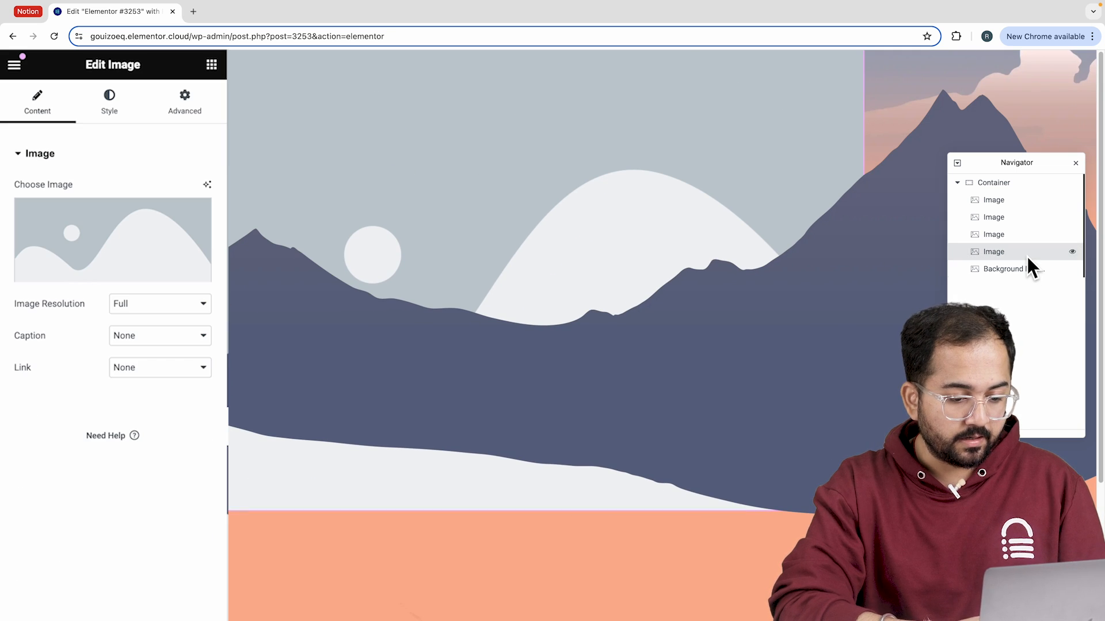
pyautogui.click(112, 240)
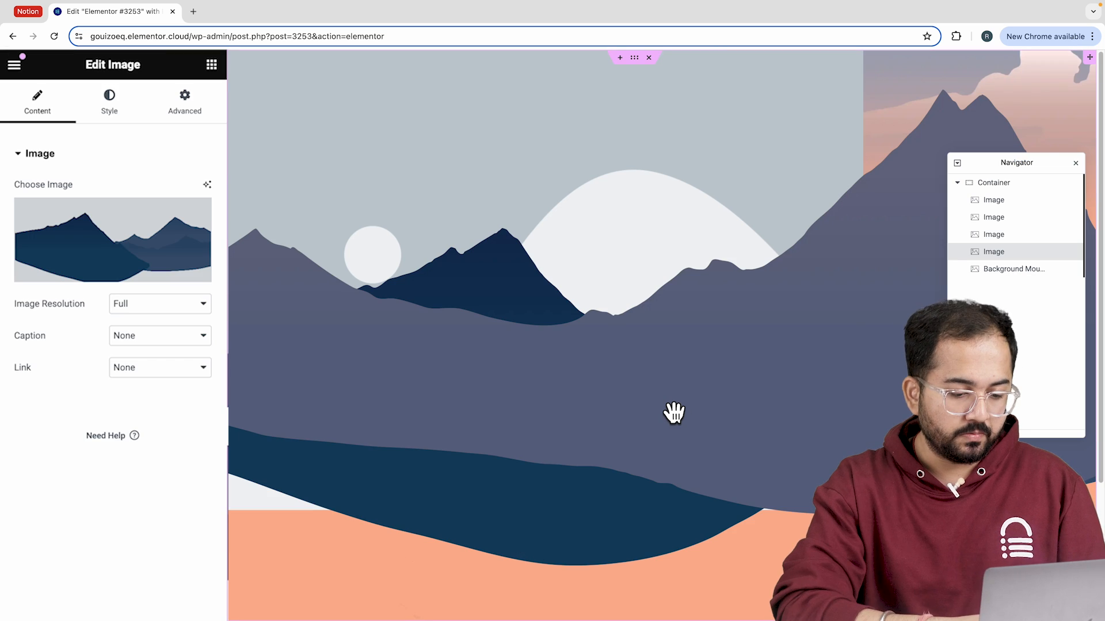
pyautogui.scroll(-3)
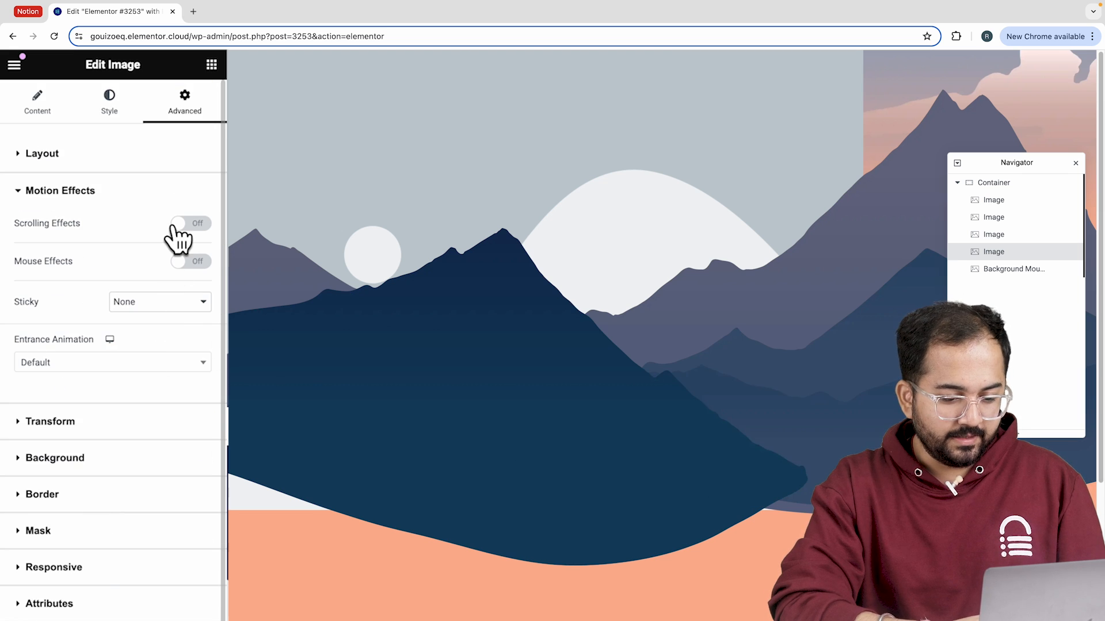
pyautogui.click(189, 223)
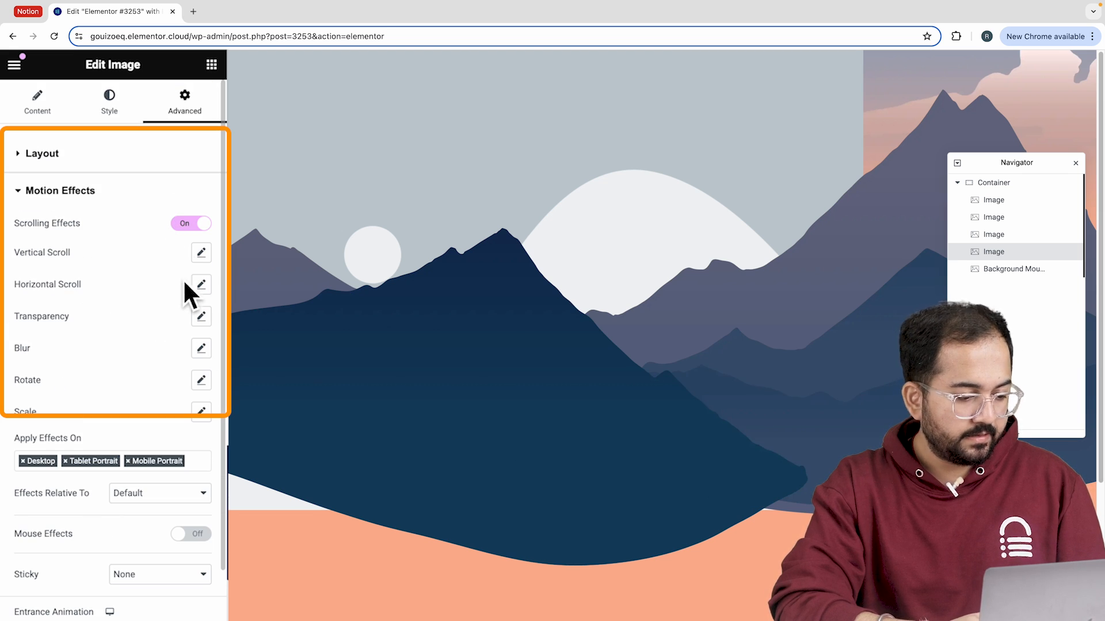
pyautogui.click(200, 284)
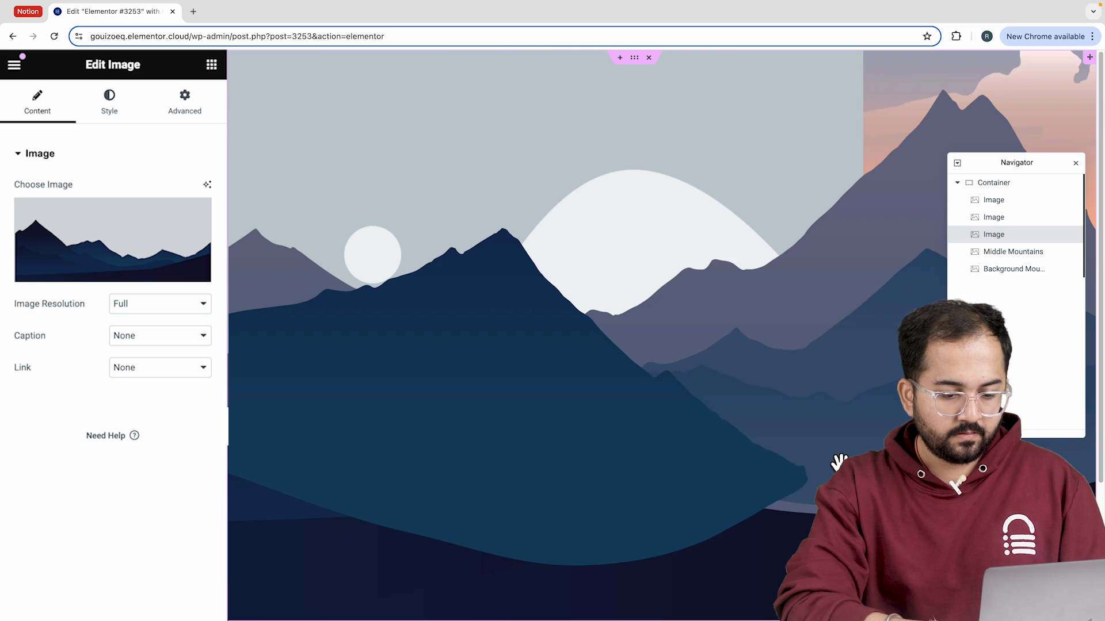
# Step: Assign the foreground mountains artwork to the third image and reach its Motion Effects
pyautogui.click(184, 101)
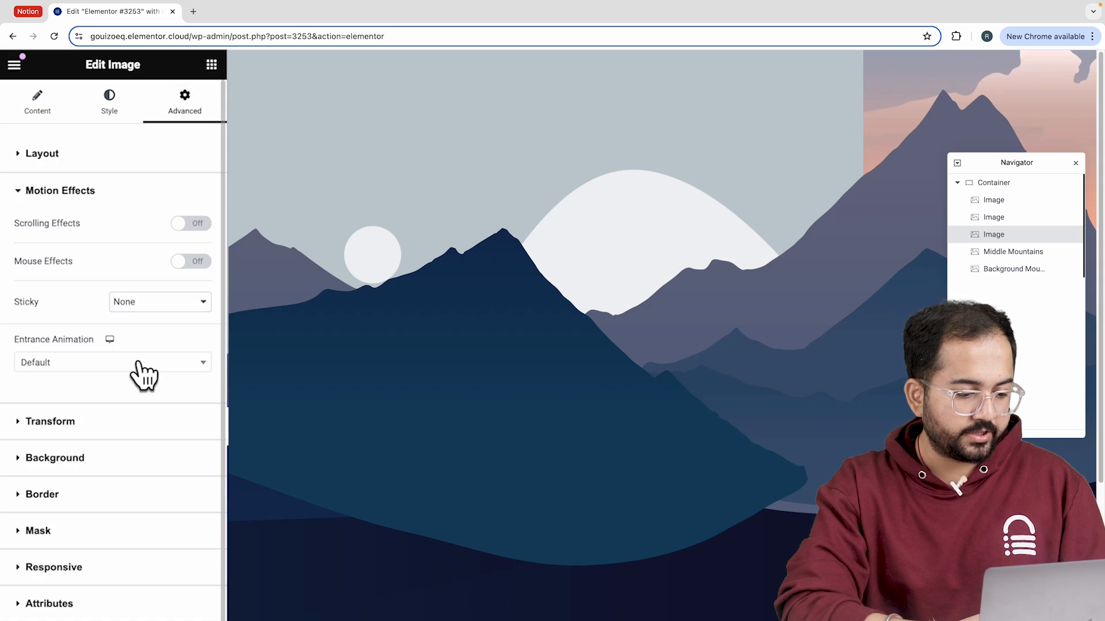
pyautogui.scroll(-3)
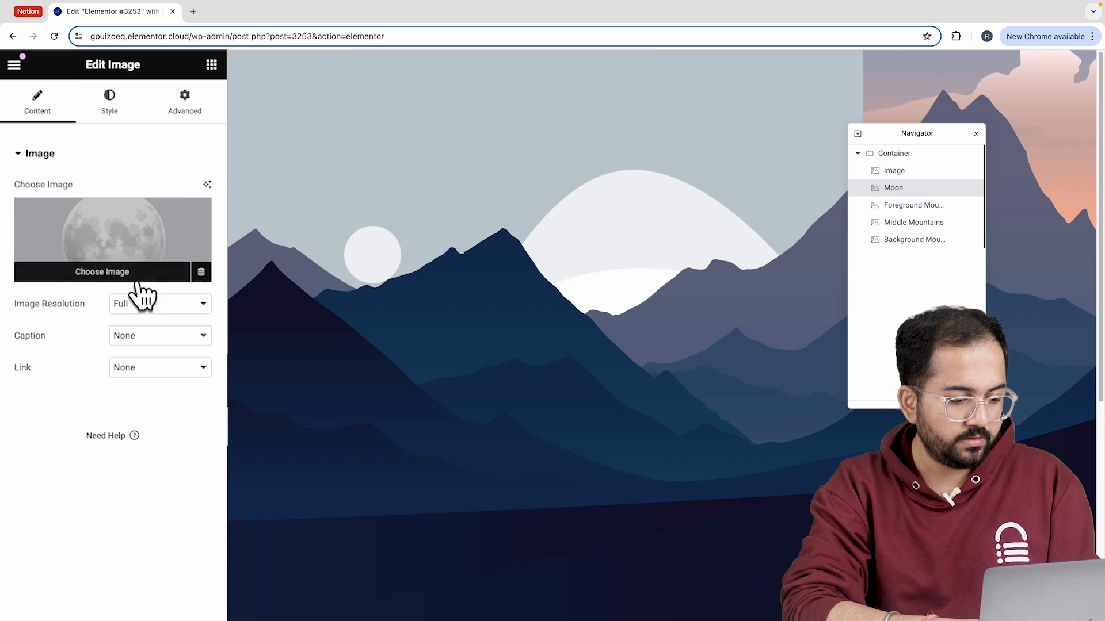
# Step: Set the moon image to Medium 300×300 and position it Absolute at offsets 1000 and 110
pyautogui.click(159, 304)
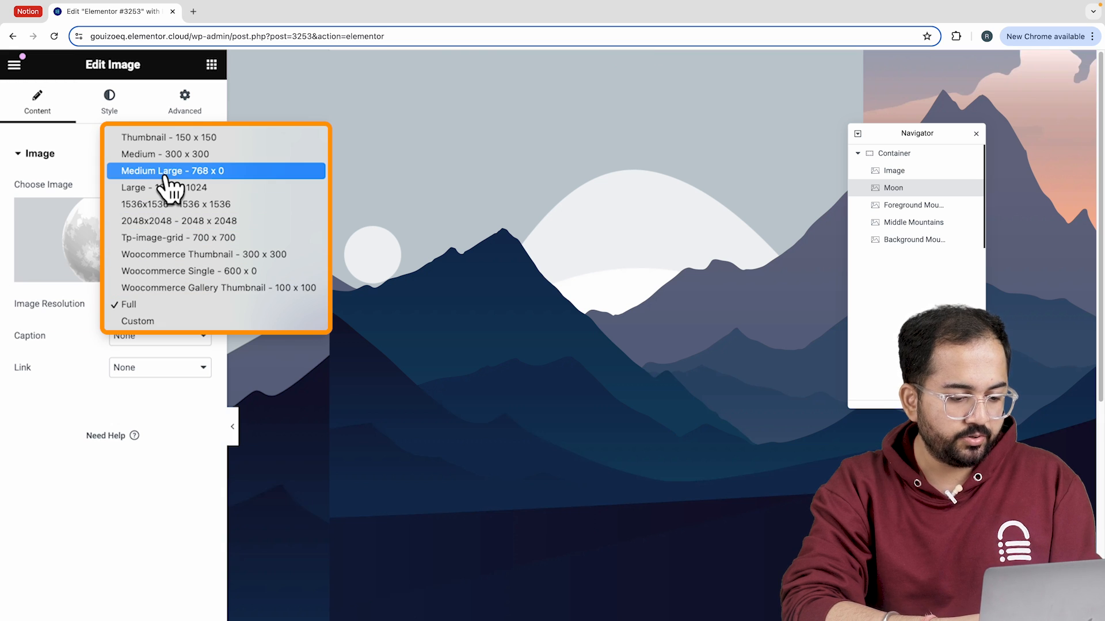
pyautogui.click(165, 153)
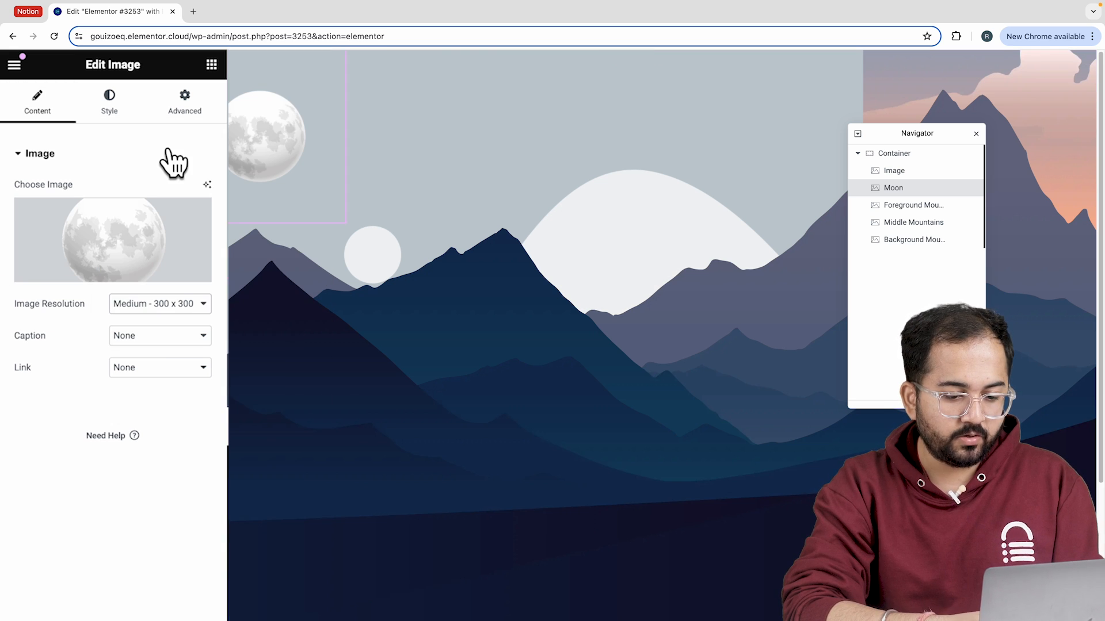
pyautogui.click(184, 102)
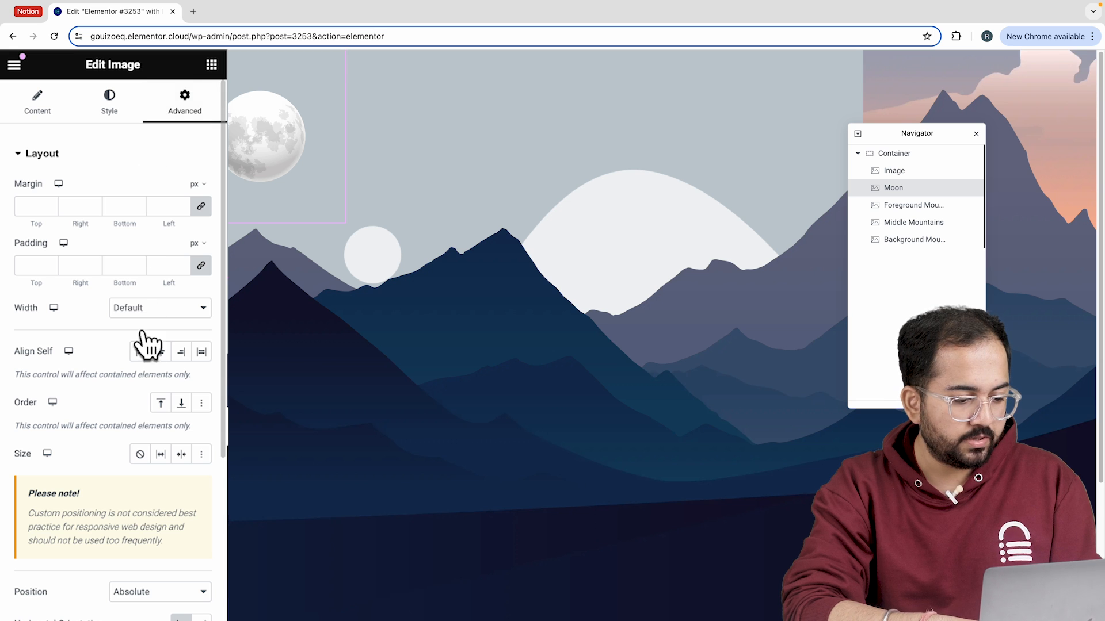
pyautogui.scroll(-3)
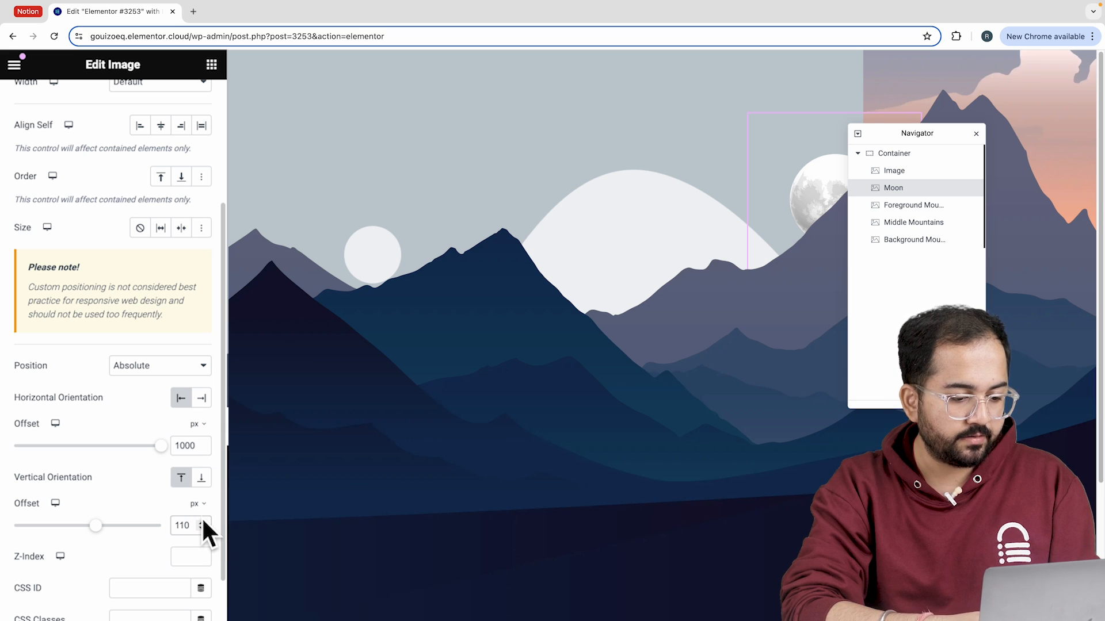
# Step: Give the moon Vertical Scroll Up speed 4 and Horizontal Scroll To Left speed 4
pyautogui.click(190, 223)
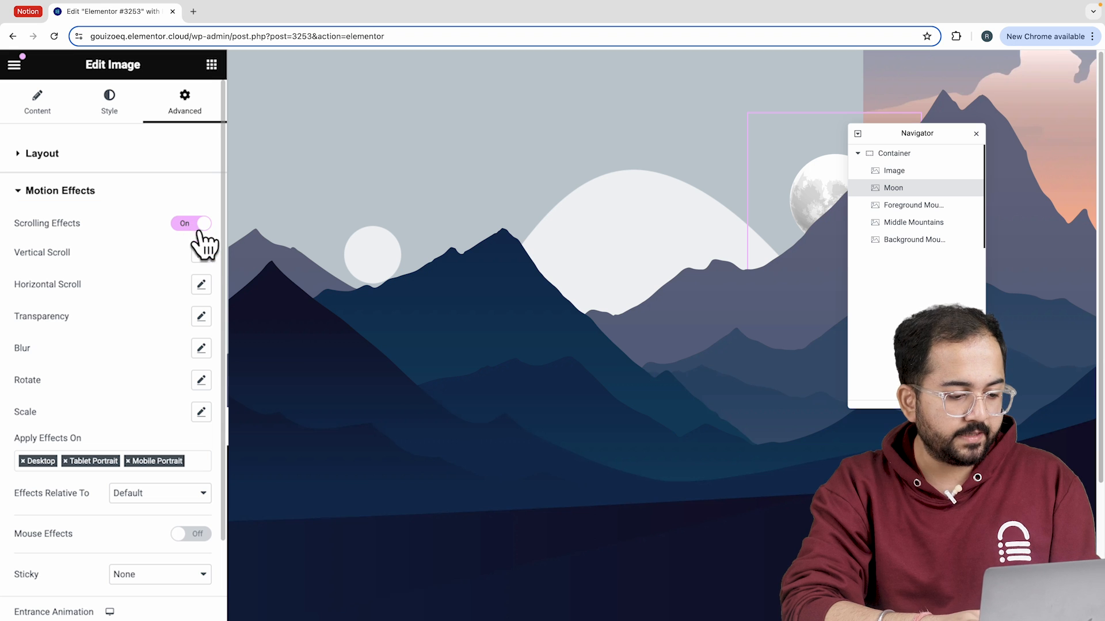
pyautogui.click(200, 252)
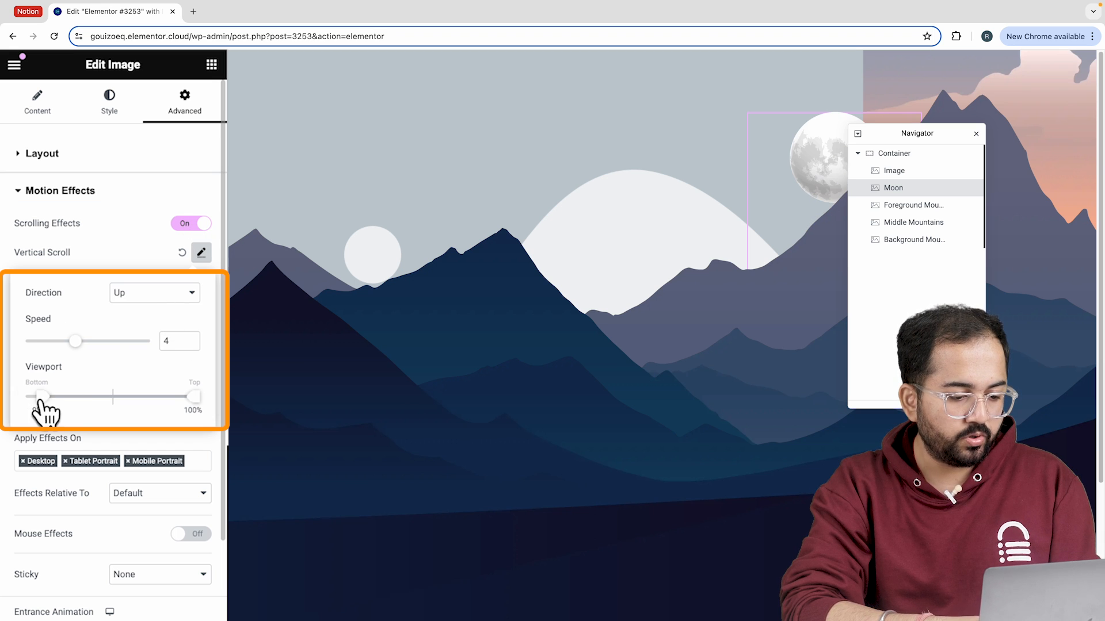
pyautogui.click(183, 252)
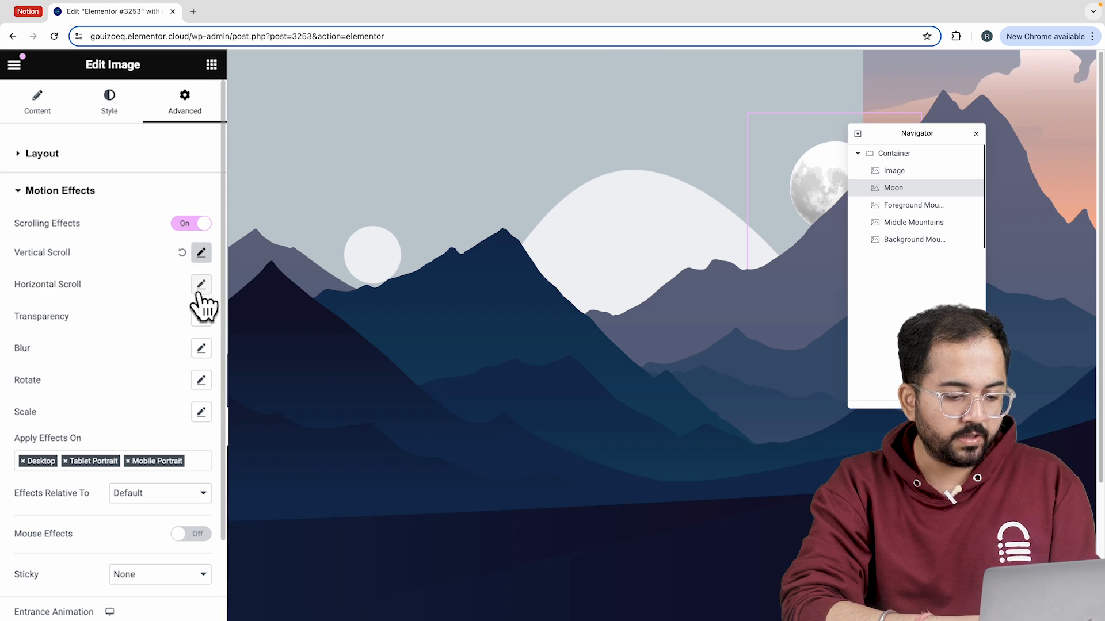
pyautogui.click(200, 284)
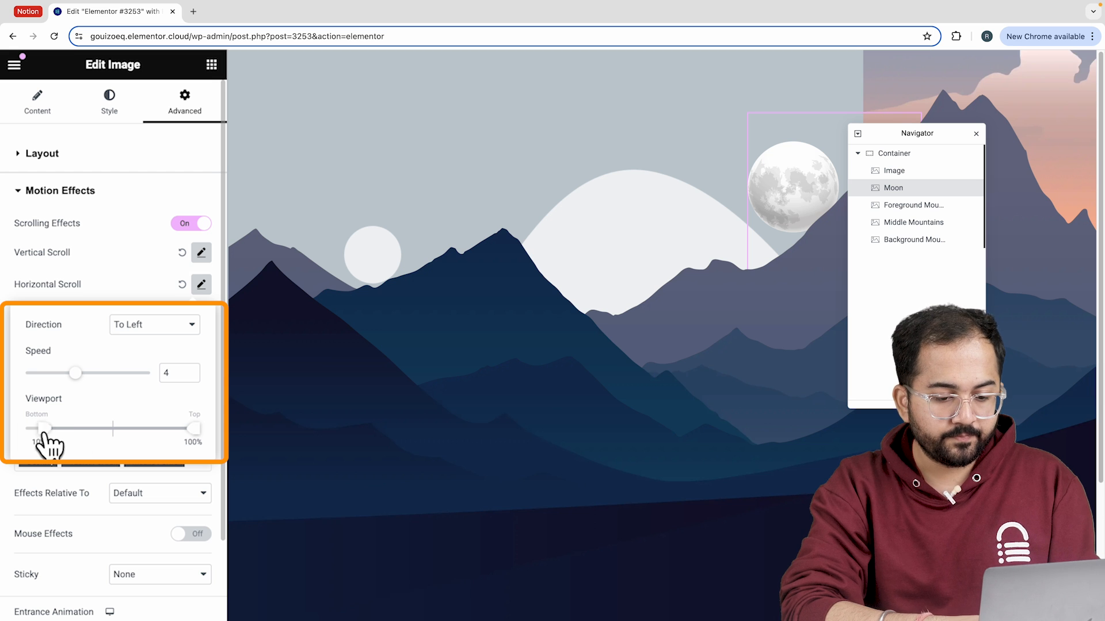
pyautogui.click(893, 170)
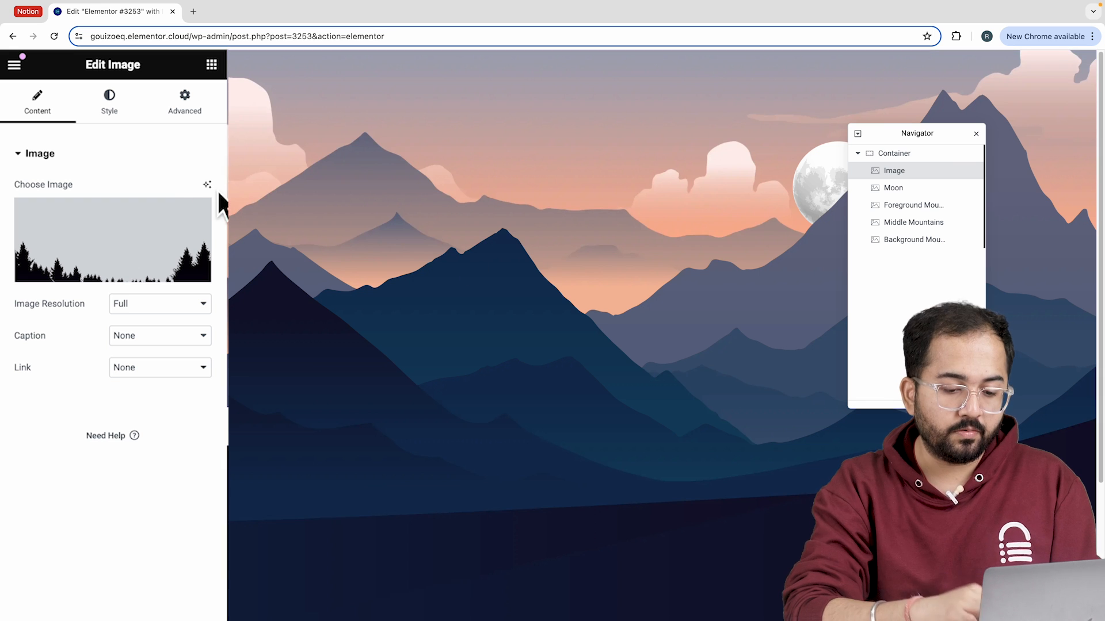
# Step: Position the forest silhouette layer absolutely at 0,0 with z-index 5
pyautogui.scroll(-3)
pyautogui.write('5')
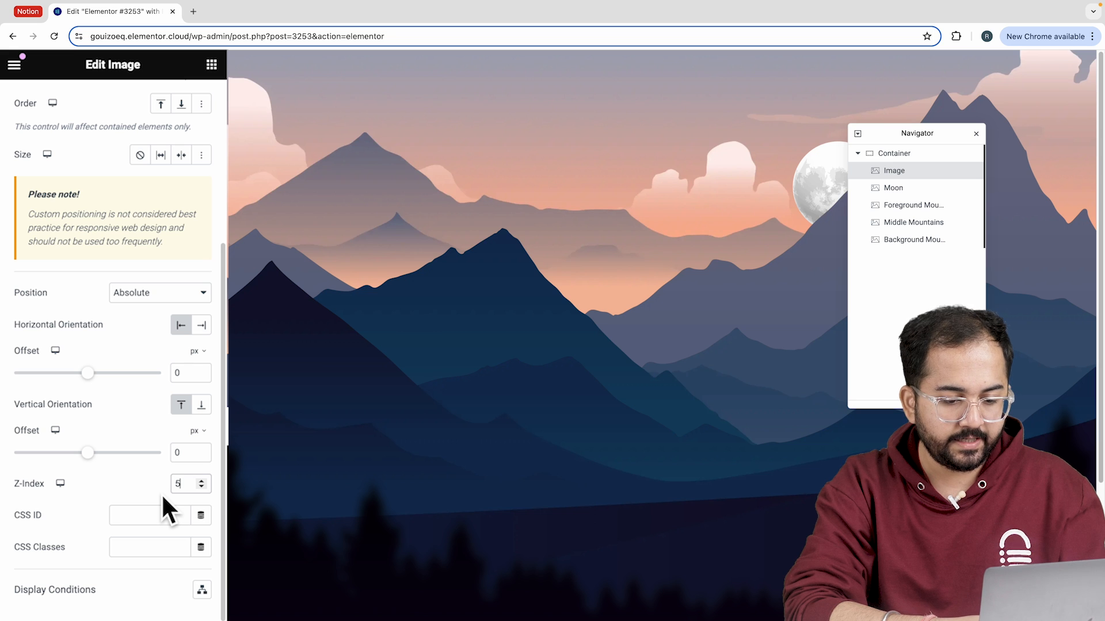
pyautogui.click(211, 65)
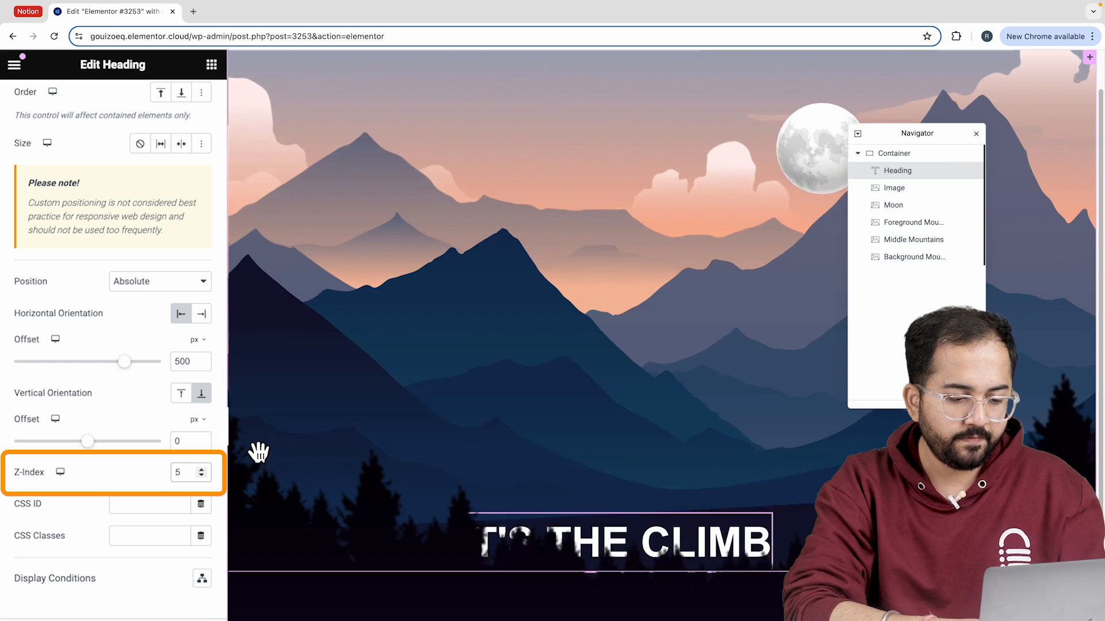
# Step: Make the 'IT'S THE CLIMB' heading sticky to the top via Motion Effects
pyautogui.click(184, 101)
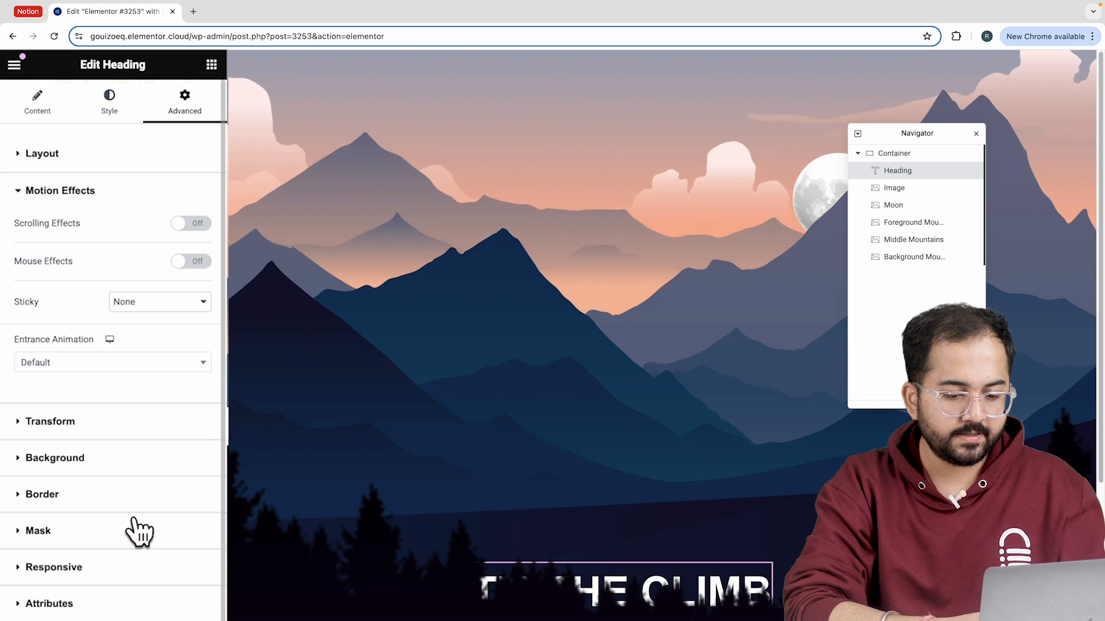
pyautogui.click(159, 302)
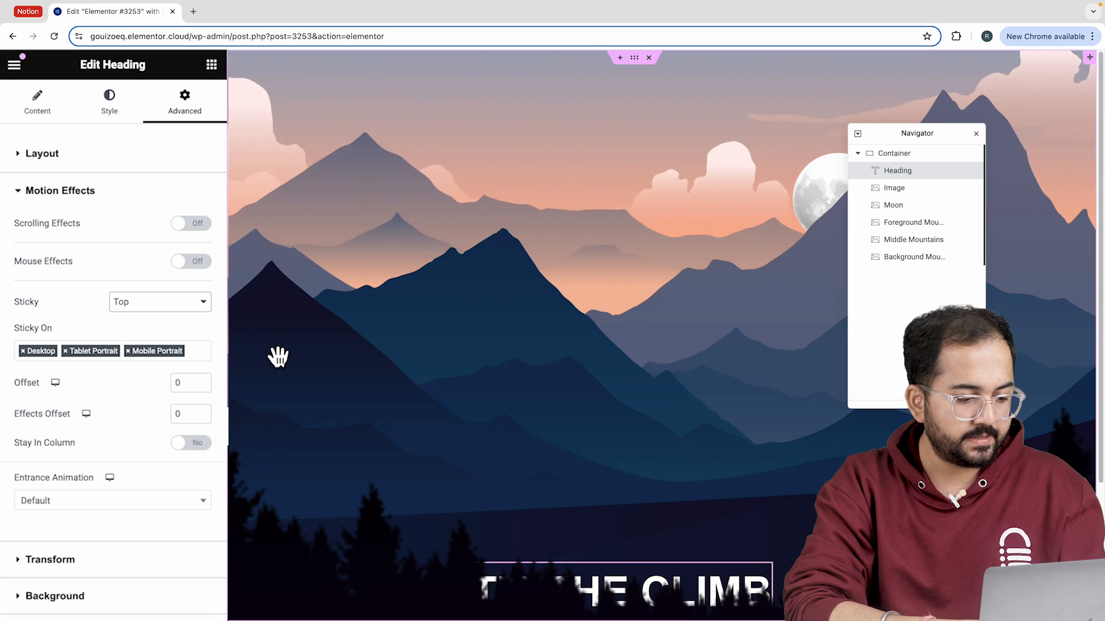
pyautogui.moveTo(212, 250)
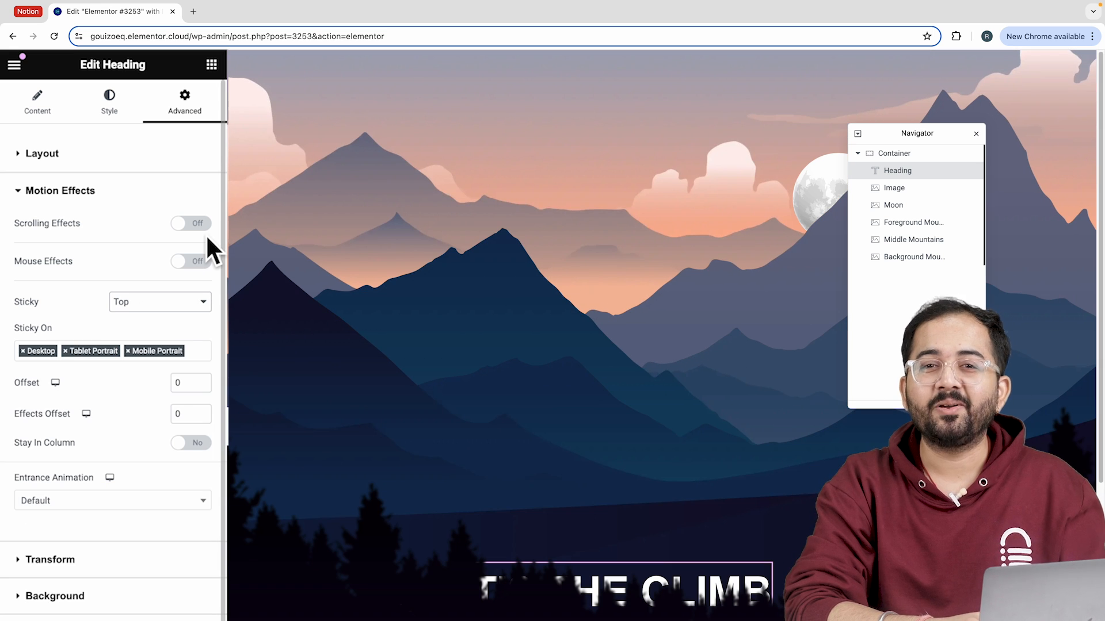